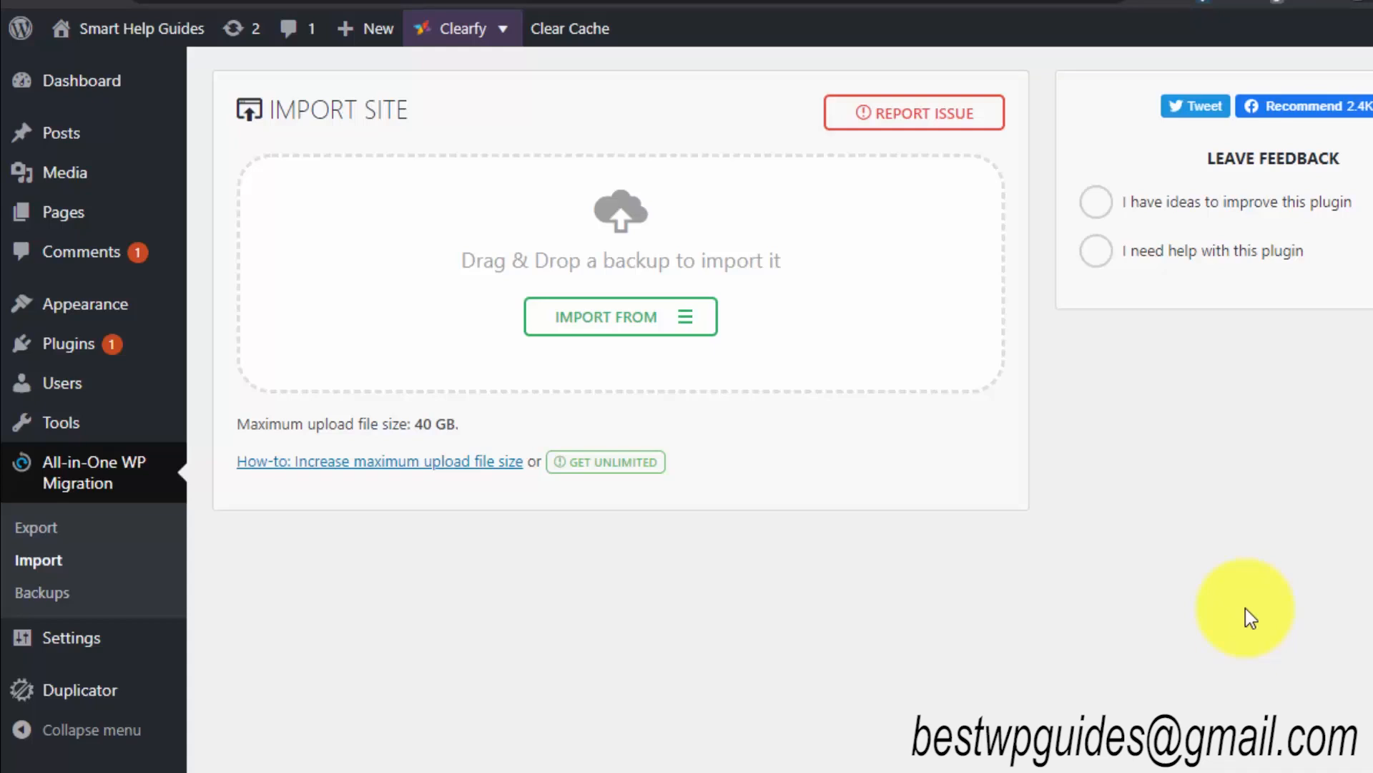
mouse_move(406, 445)
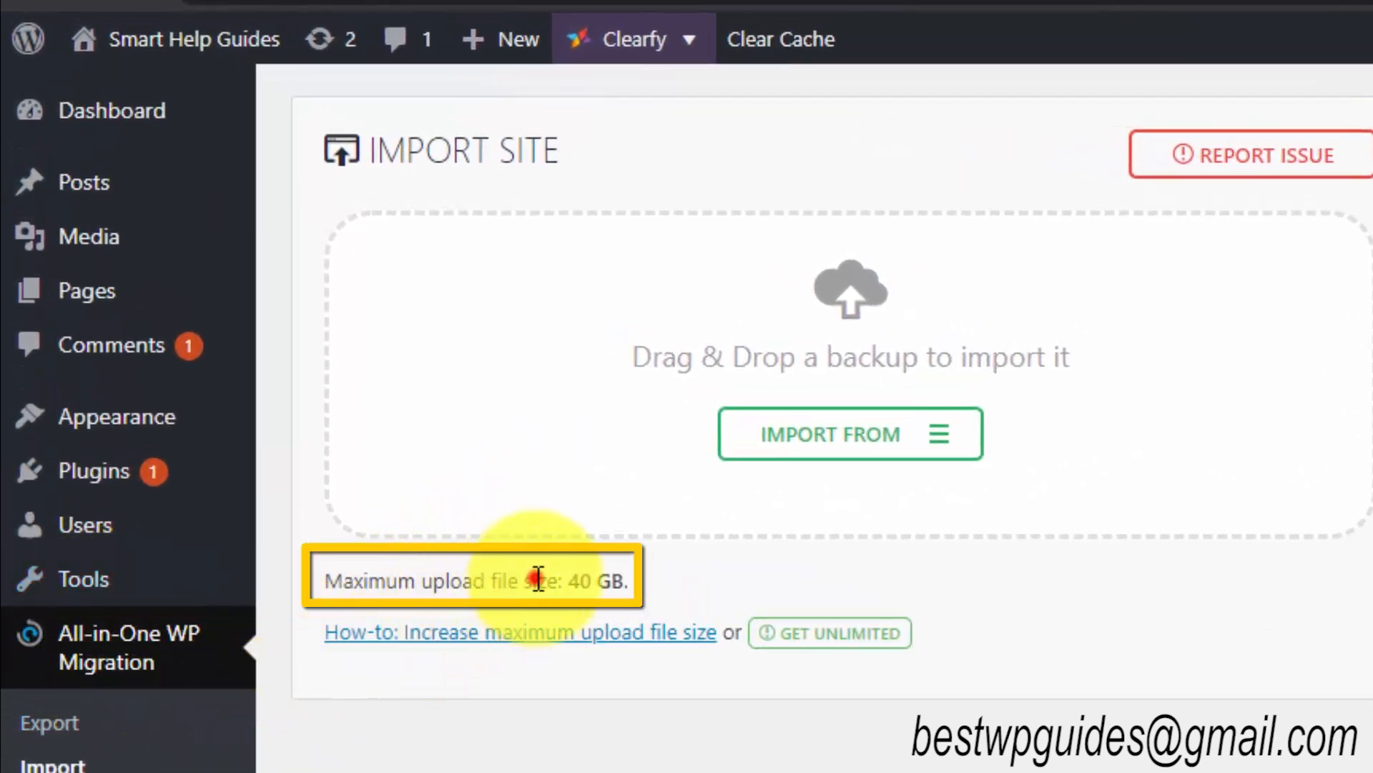
mouse_move(758, 565)
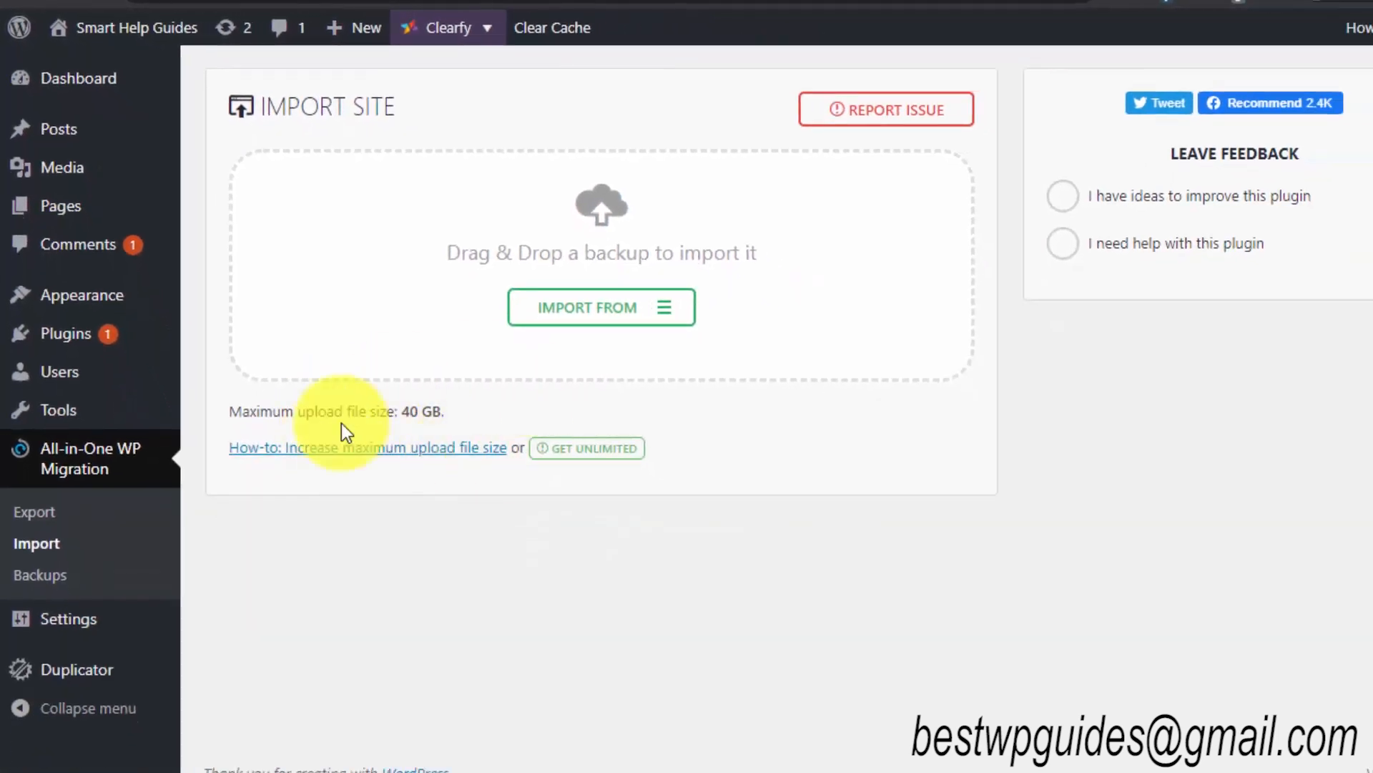
mouse_move(438, 526)
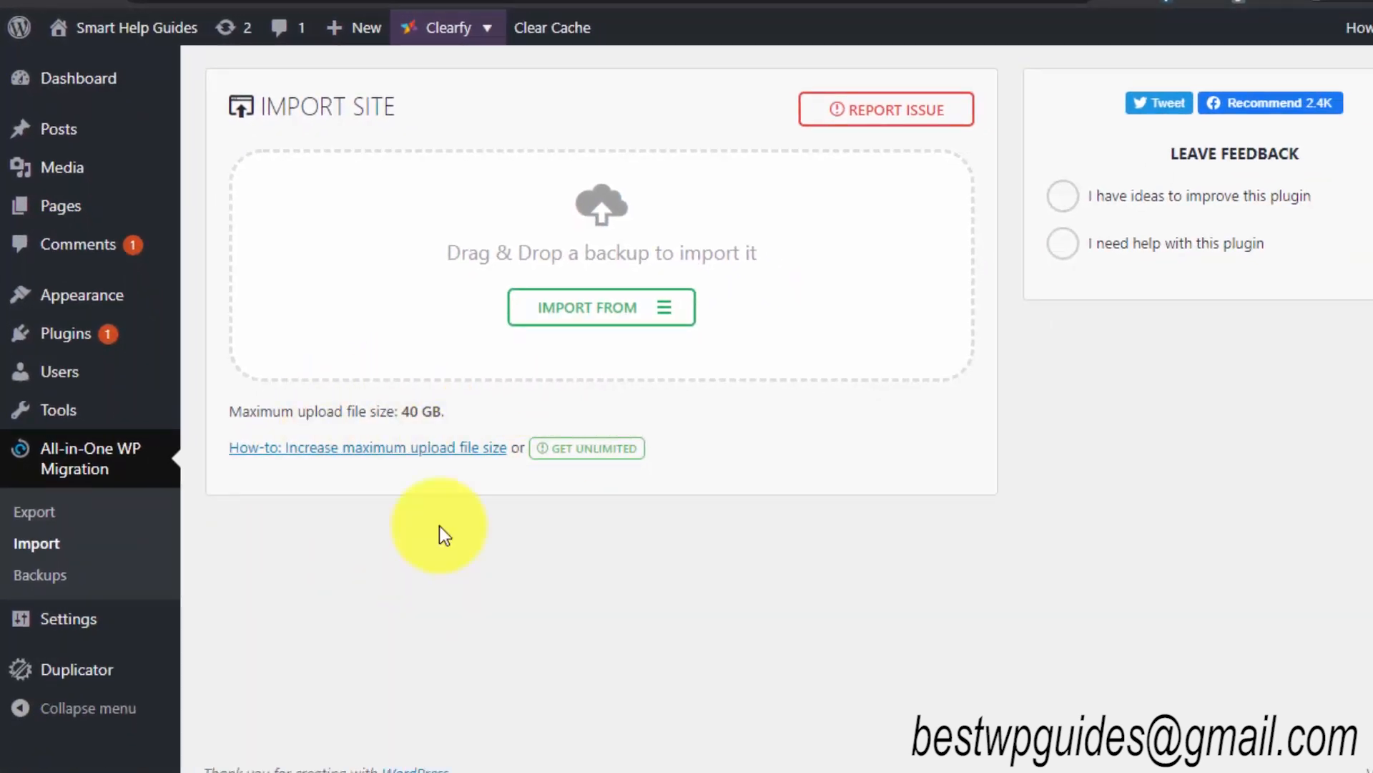
mouse_move(404, 441)
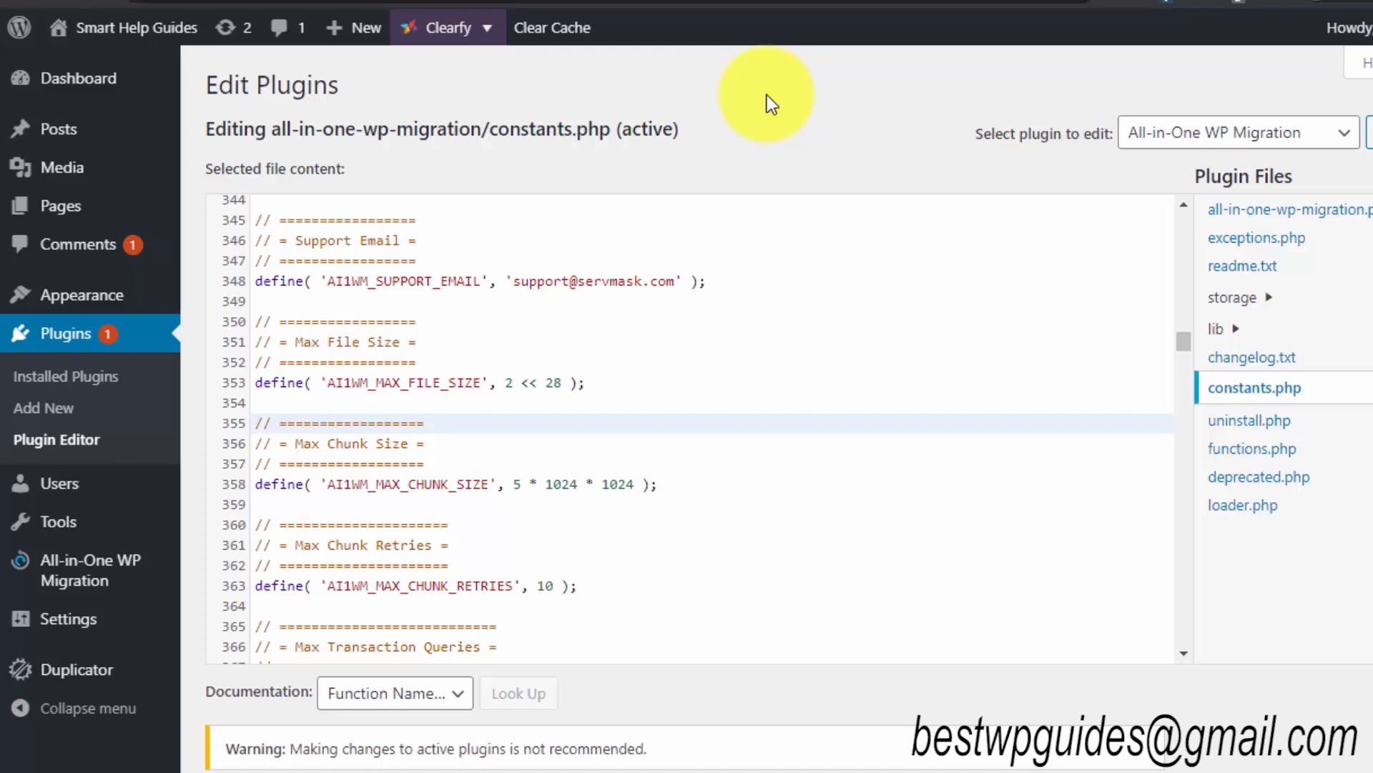
mouse_move(617, 436)
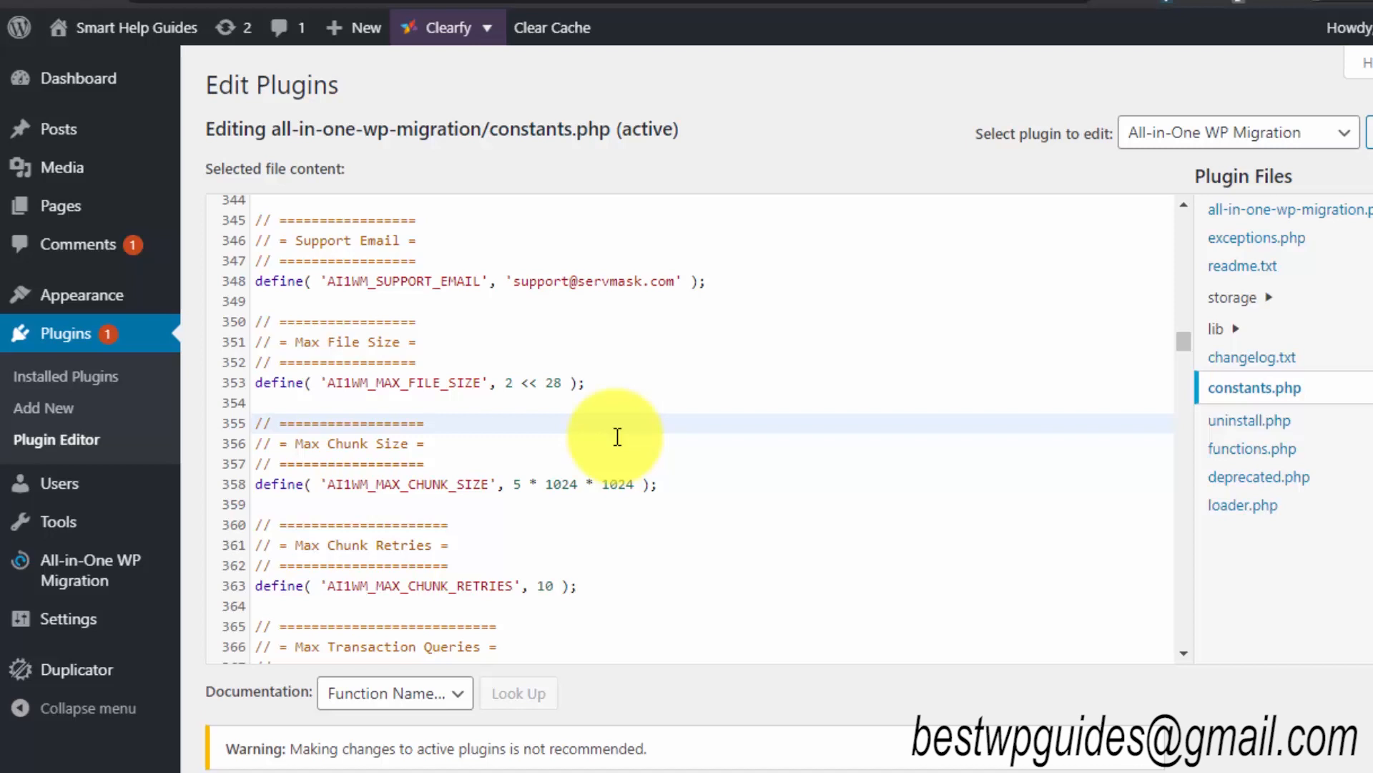
mouse_move(168, 398)
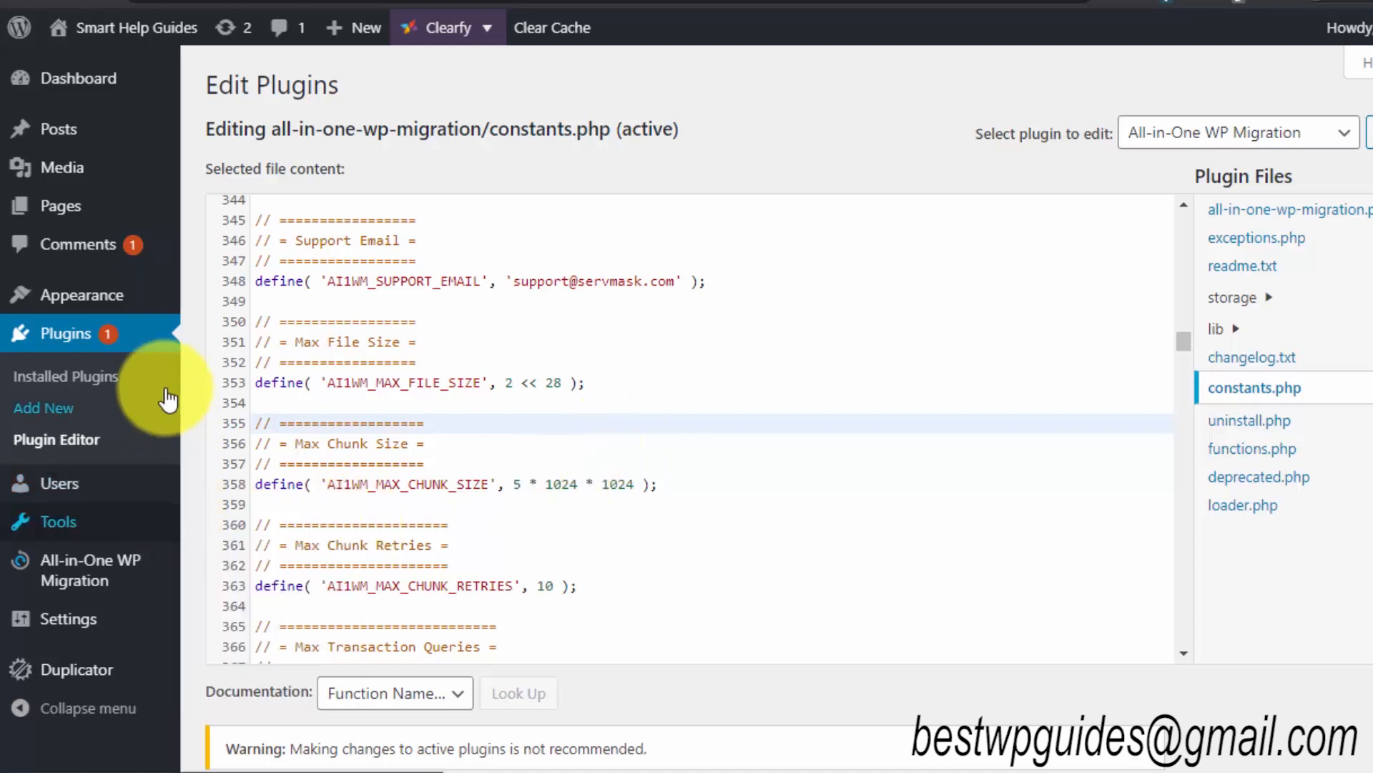
mouse_move(62, 430)
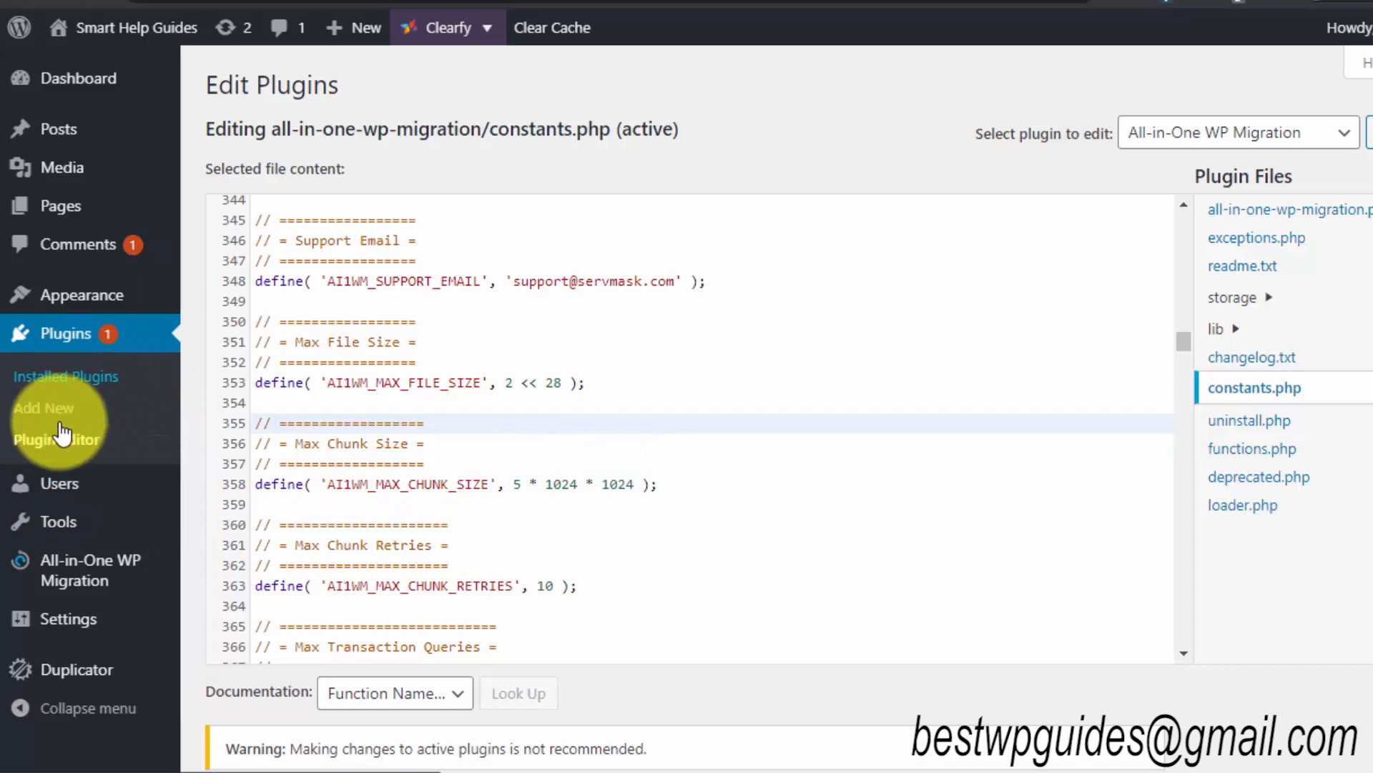
mouse_move(35, 438)
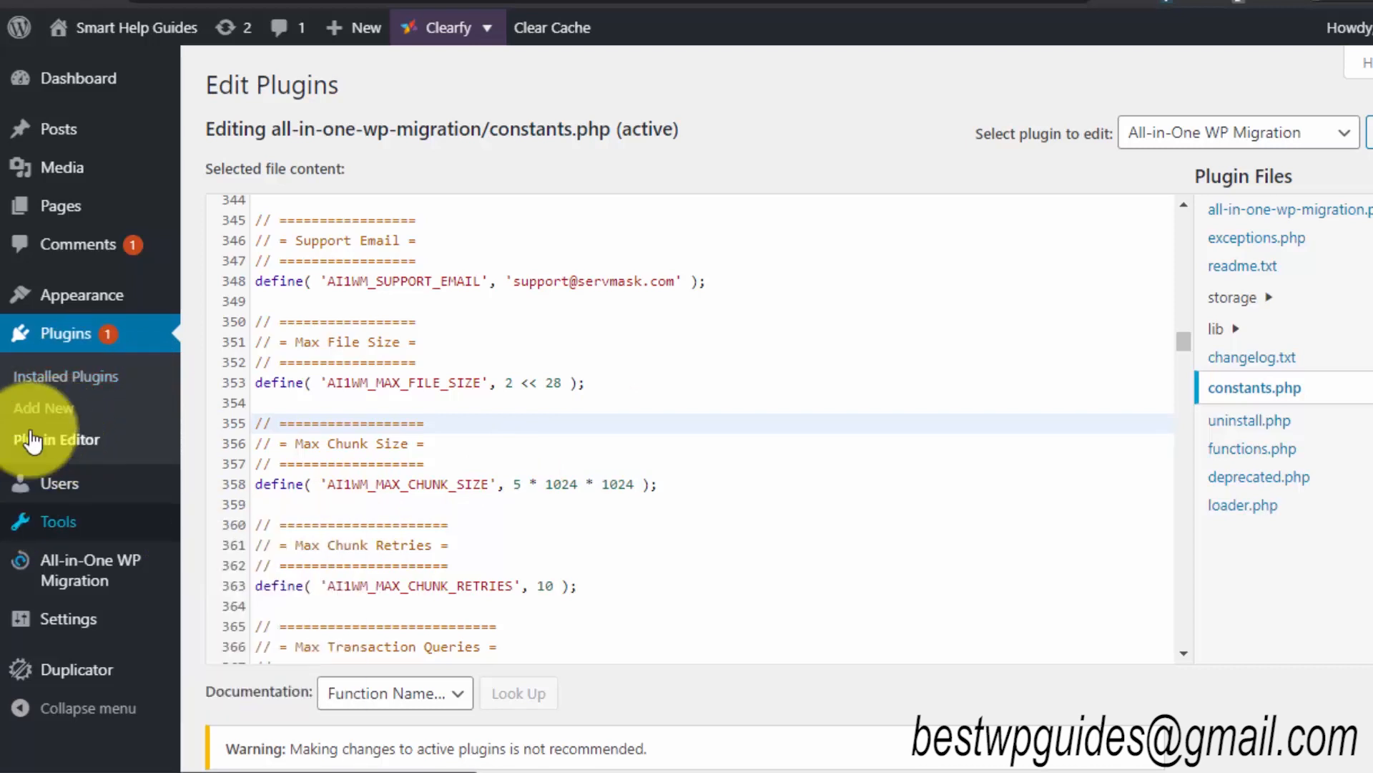
mouse_move(58, 483)
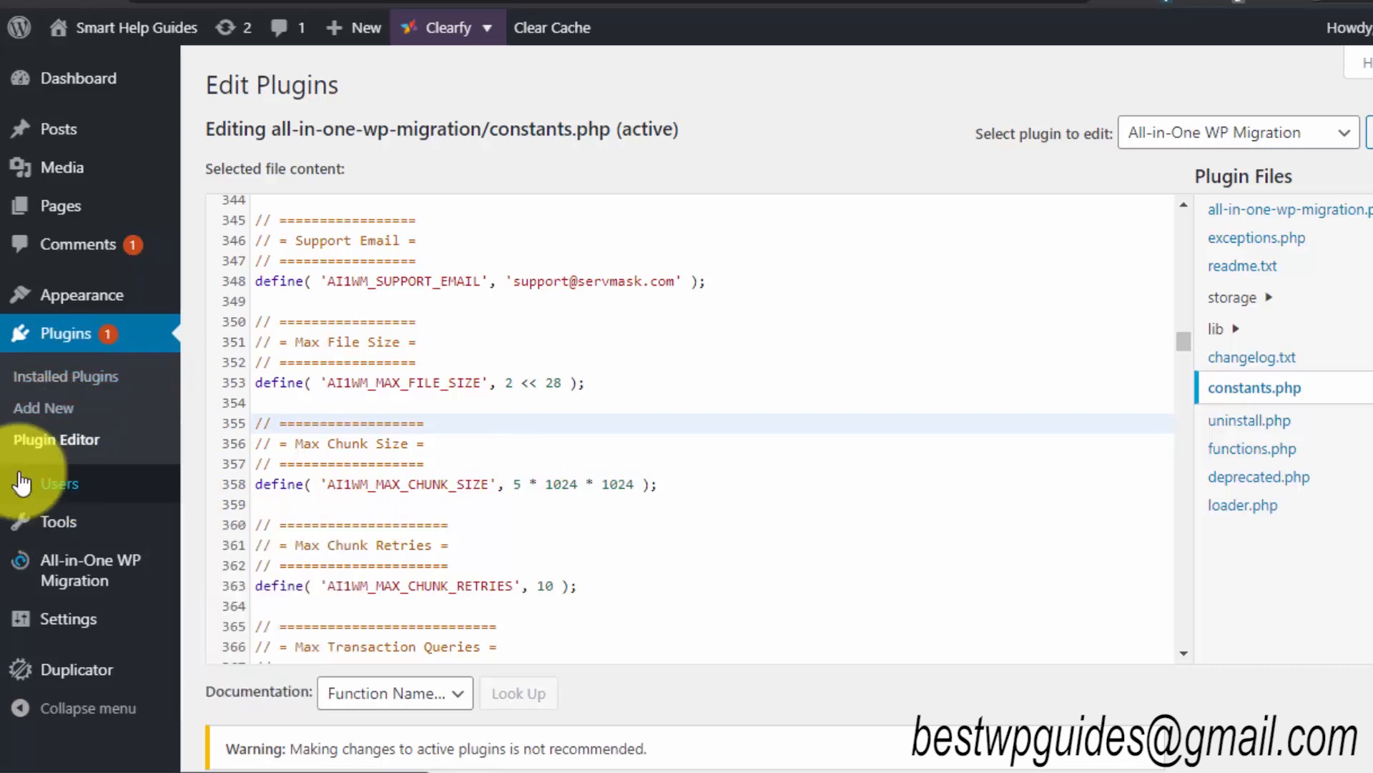
mouse_move(19, 440)
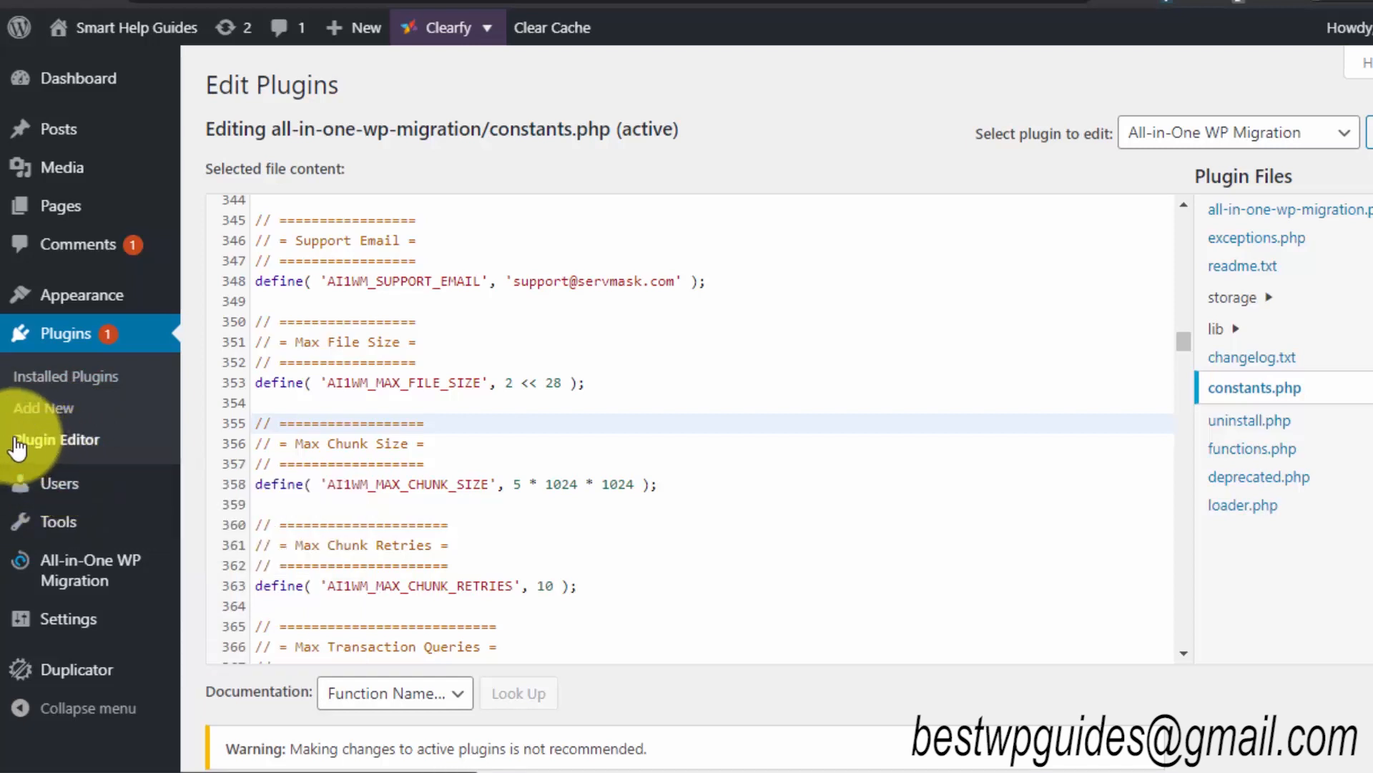
Step: Load All-in-One WP Migration into the plugin editor from the plugin dropdown
left_click(1237, 132)
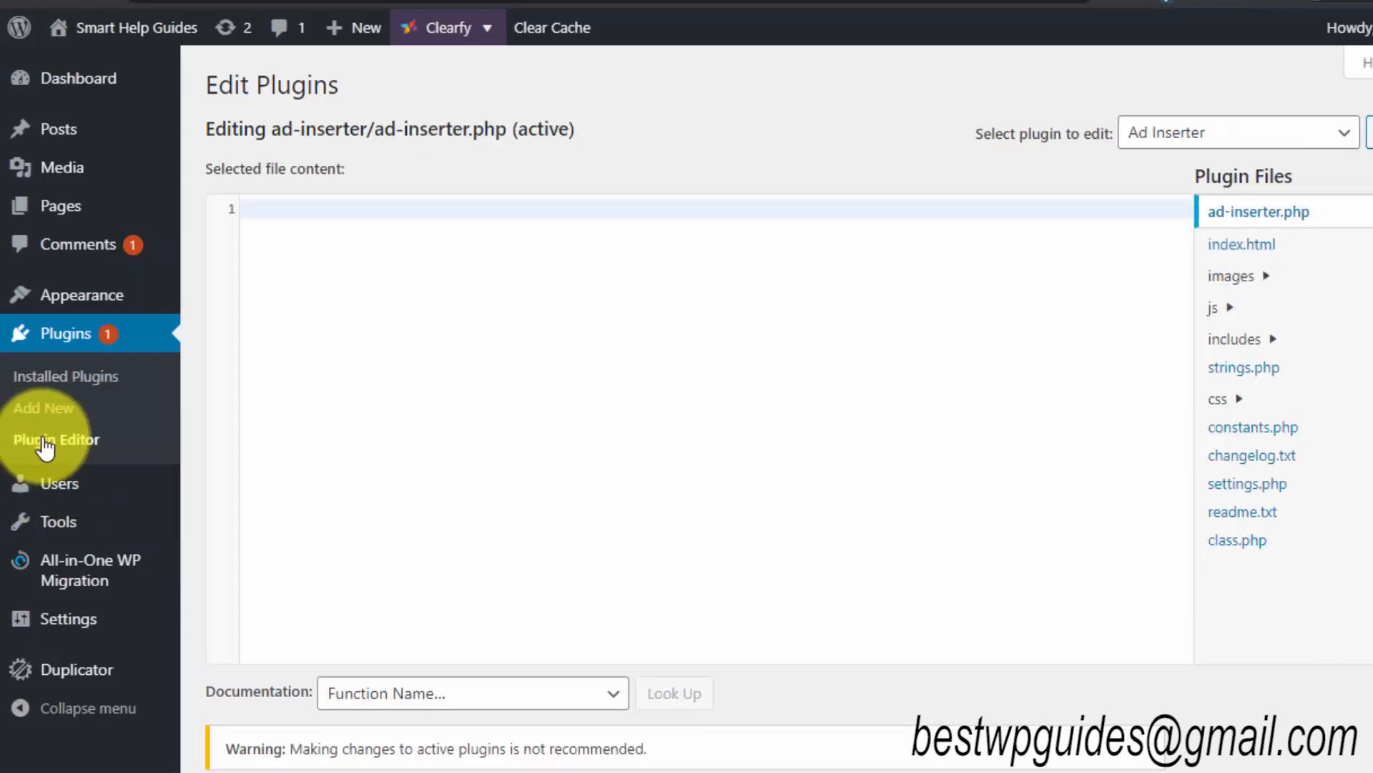
mouse_move(659, 289)
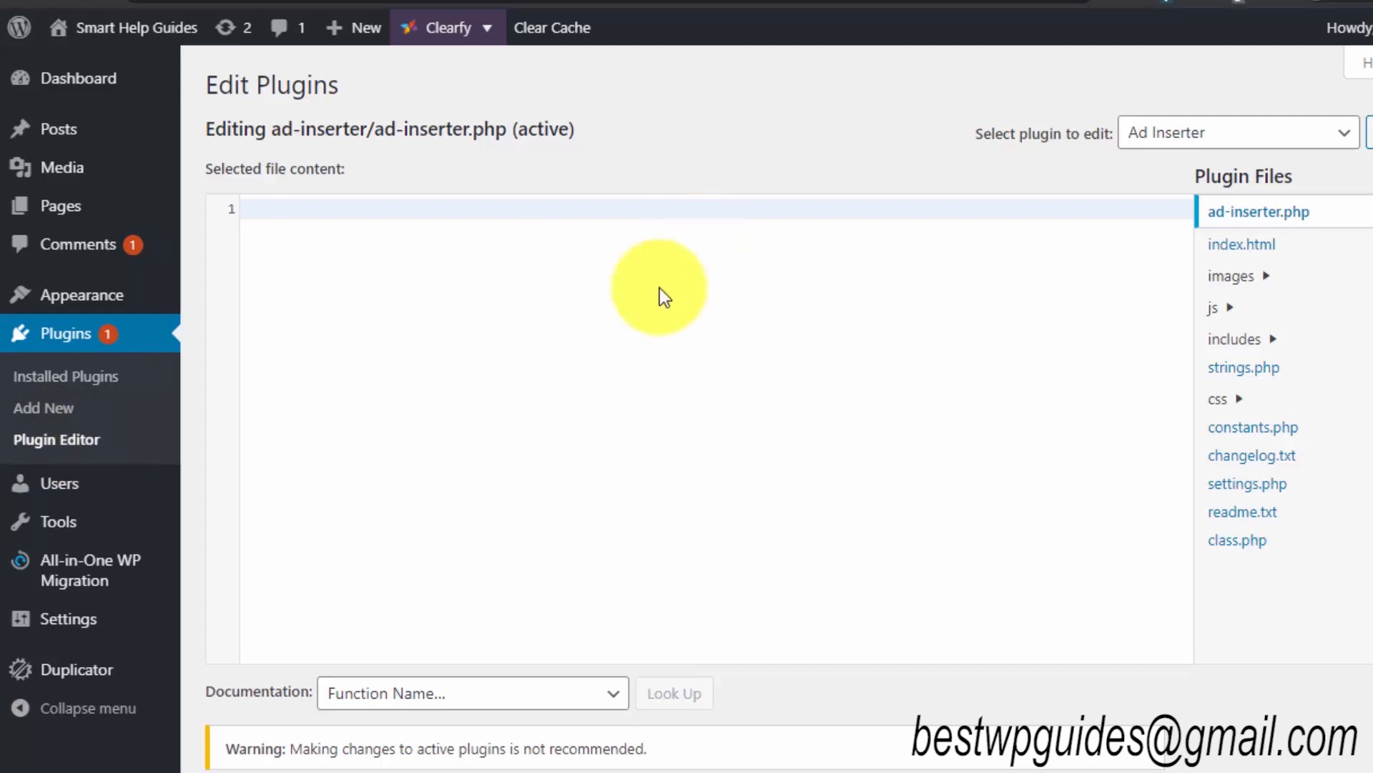
mouse_move(56, 439)
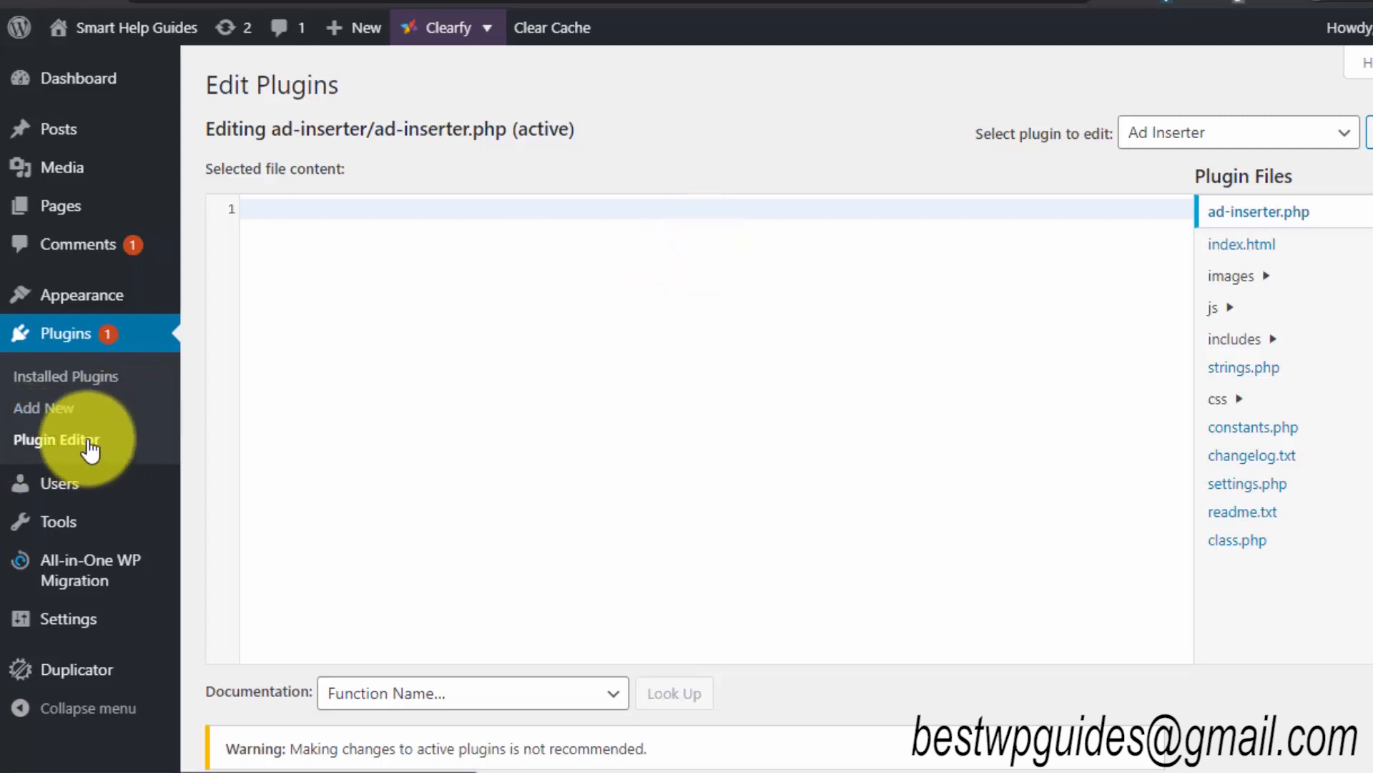
mouse_move(1160, 132)
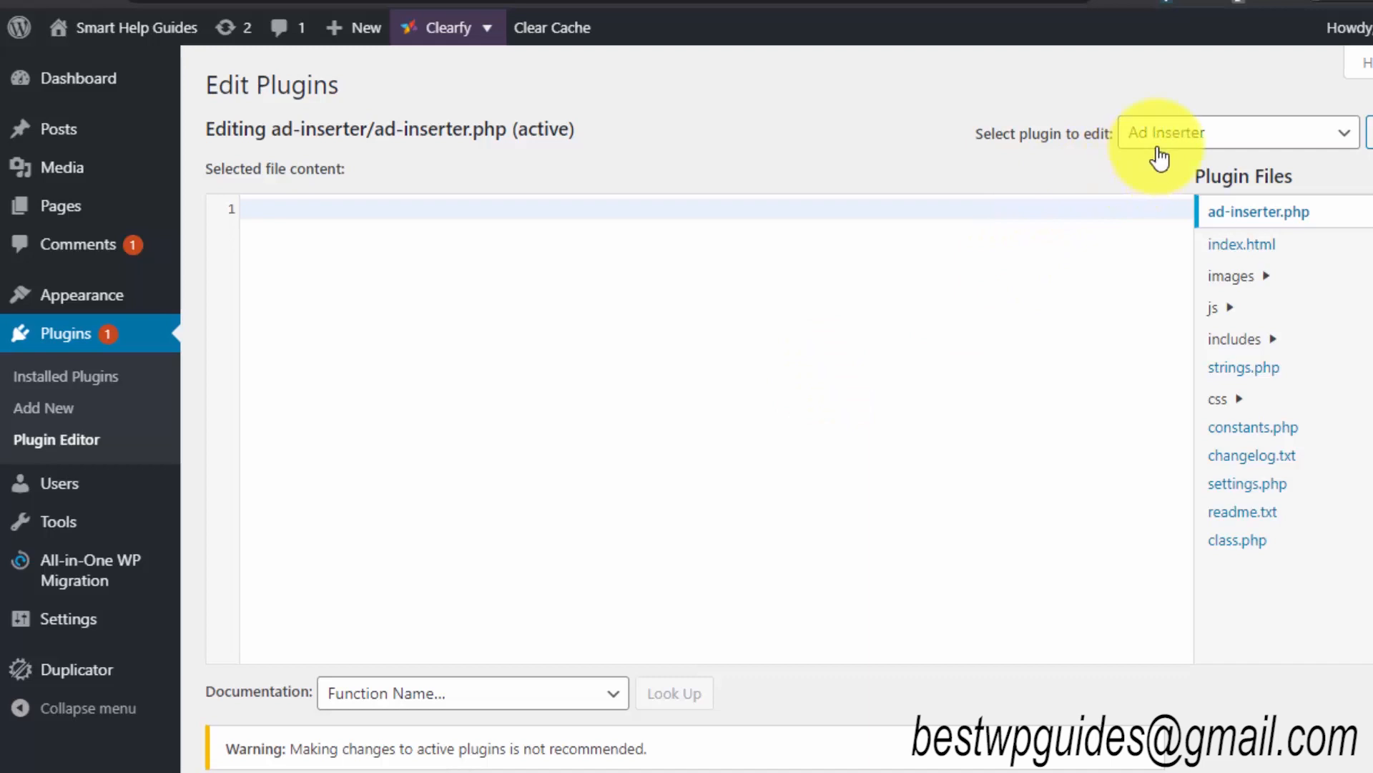
left_click(1235, 132)
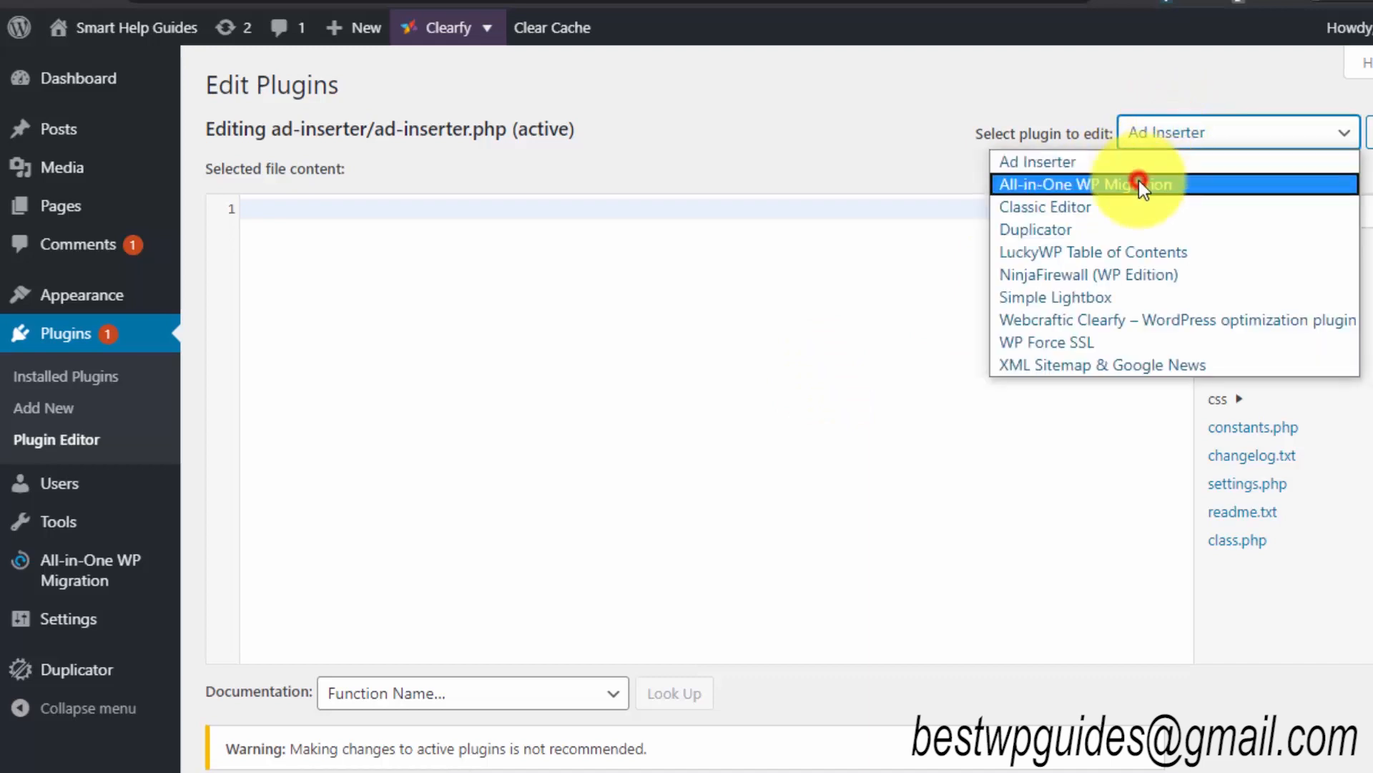
left_click(1085, 183)
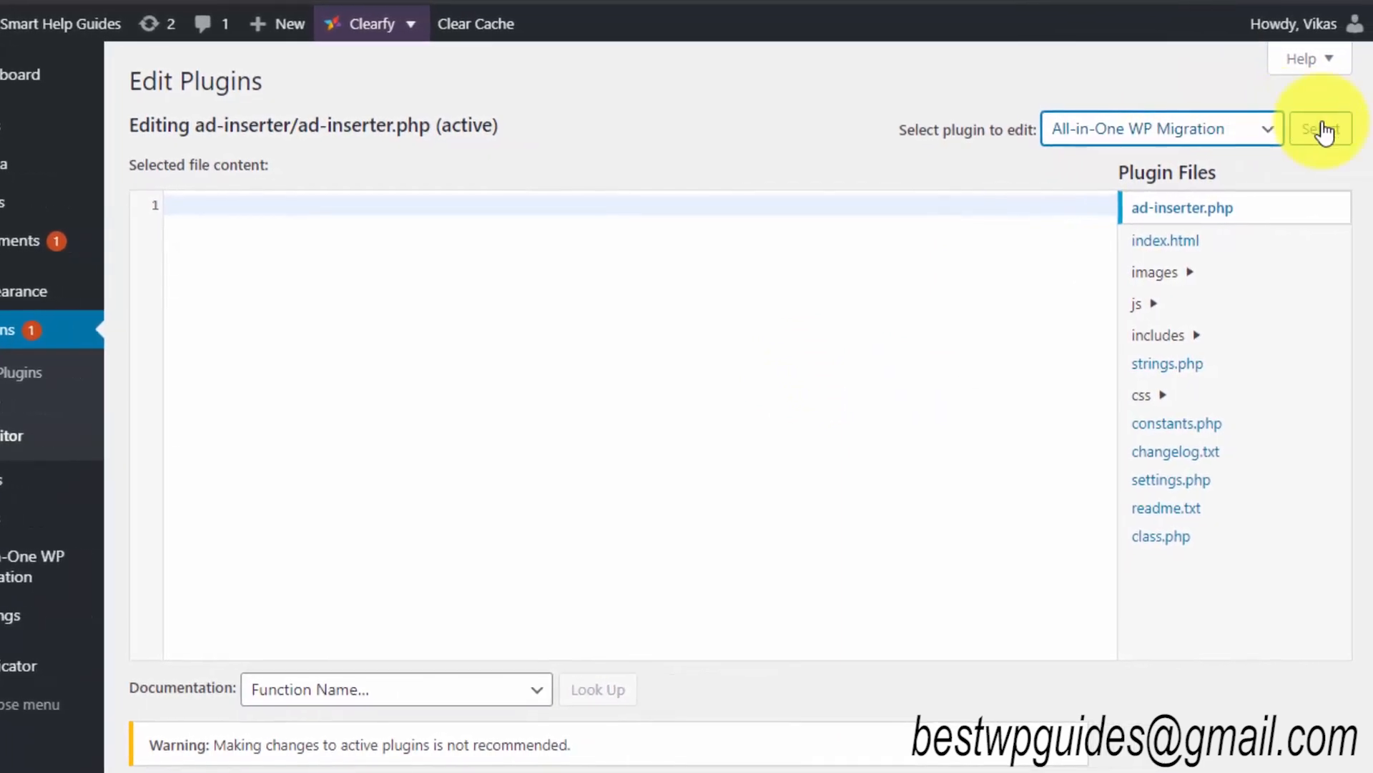
left_click(1319, 128)
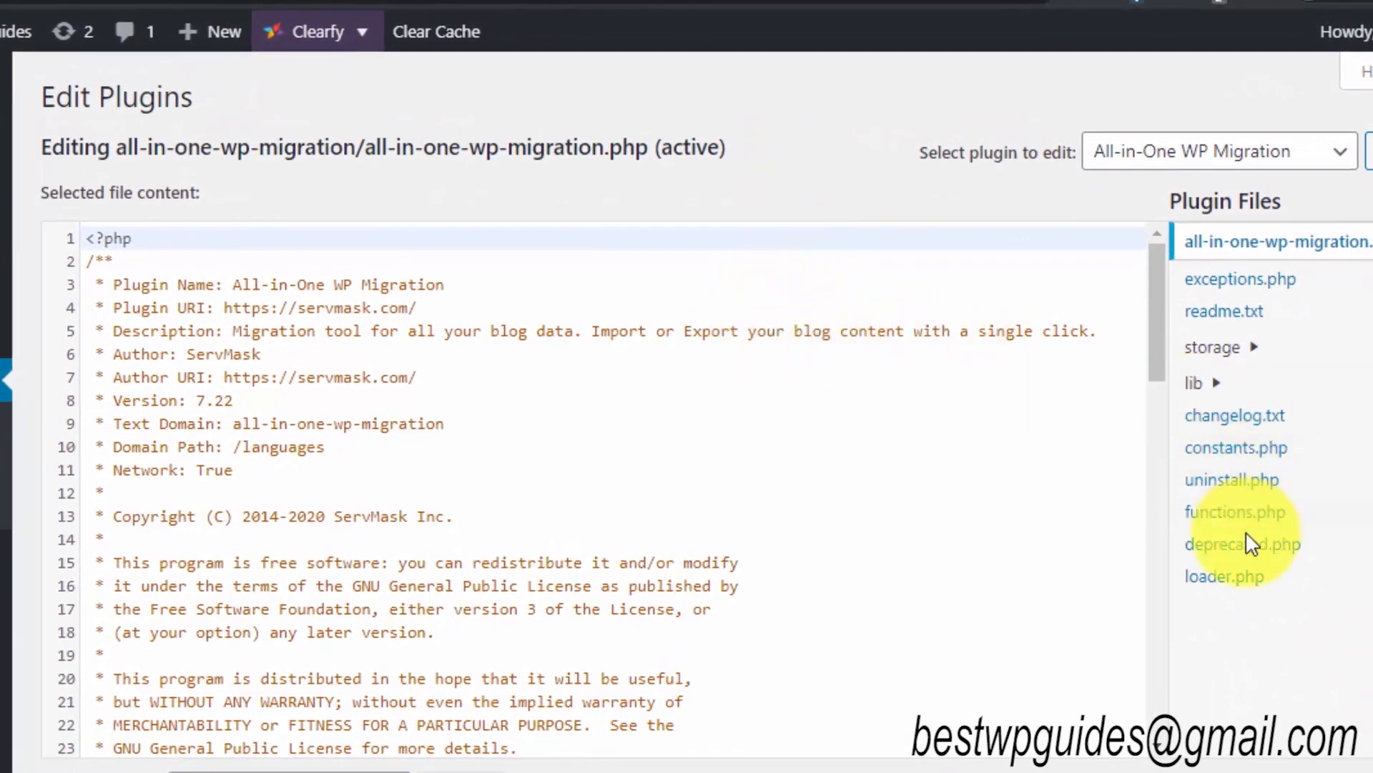
mouse_move(1224, 457)
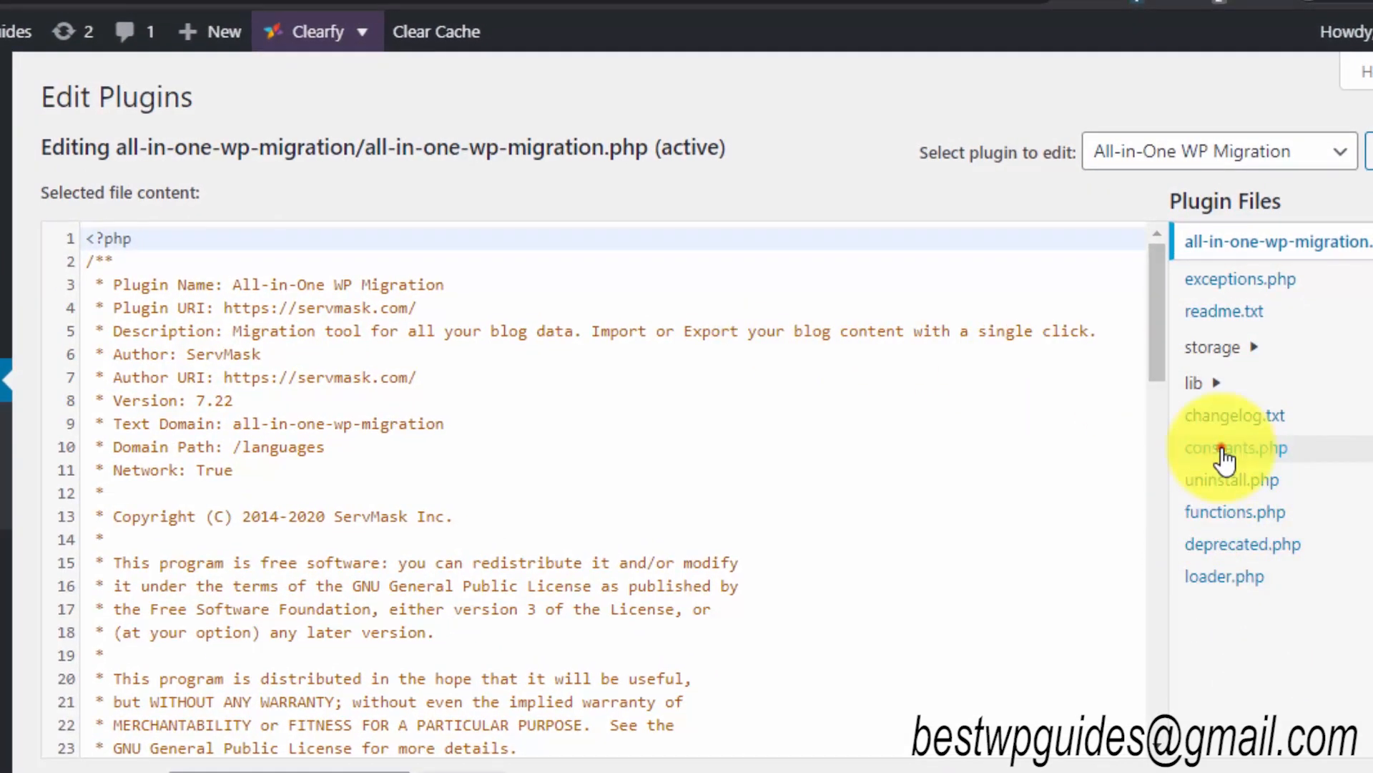
Step: Open constants.php and scroll down through its code
left_click(1236, 446)
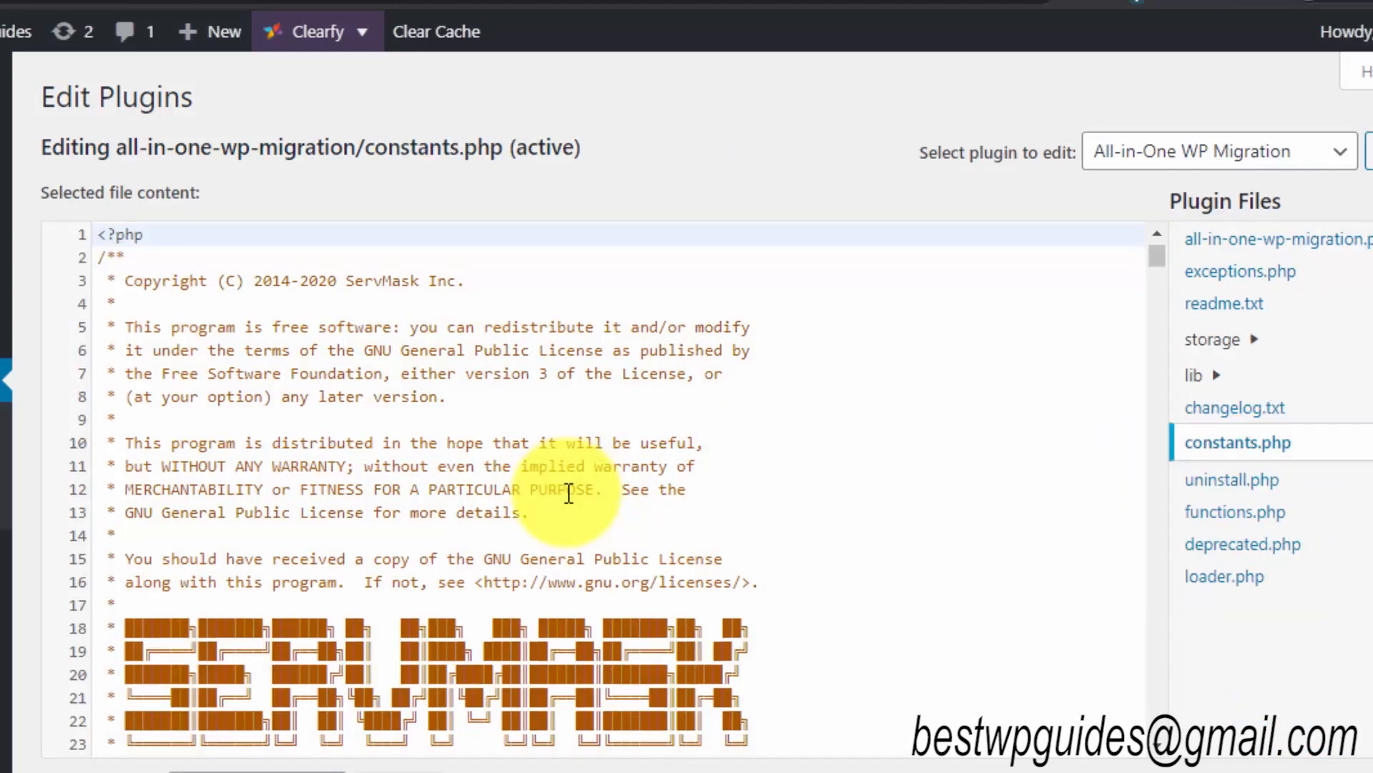
scroll("down", 3)
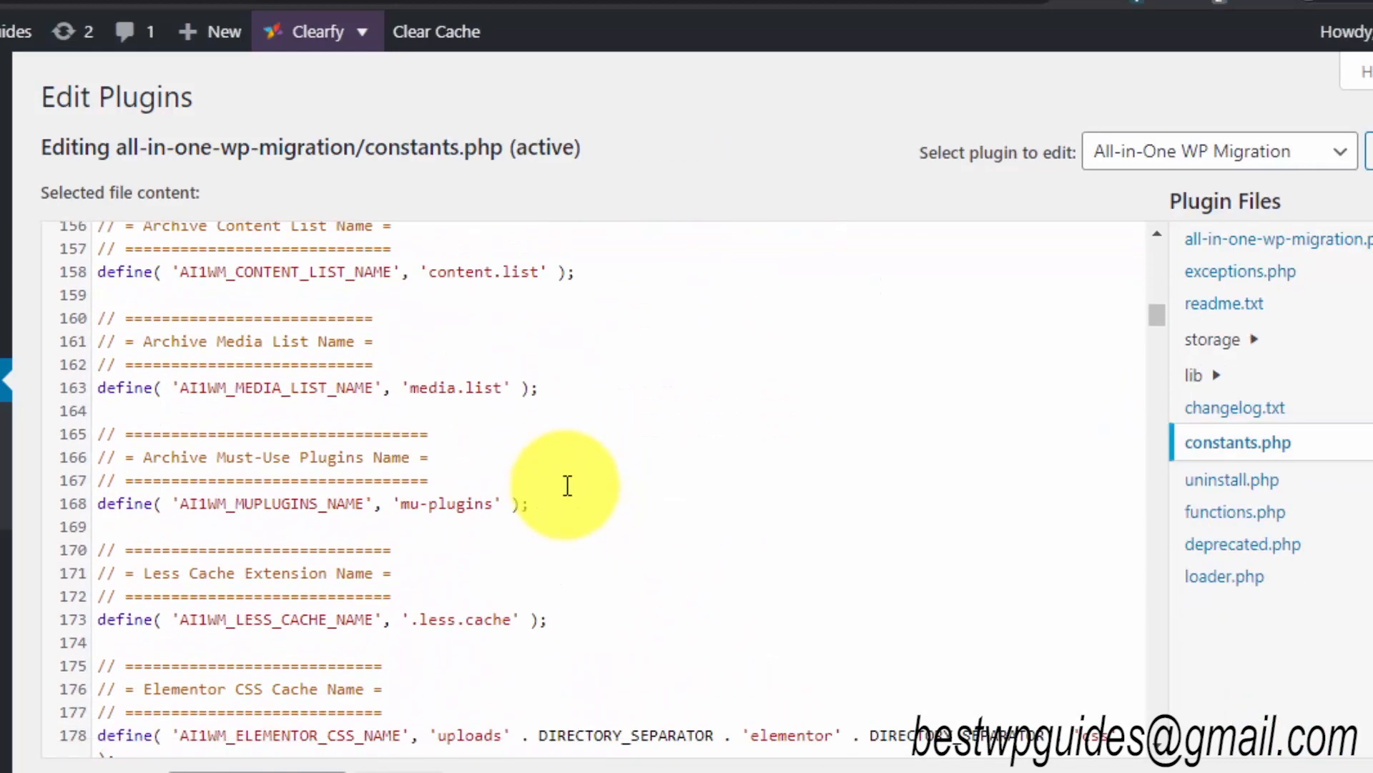
scroll("down", 3)
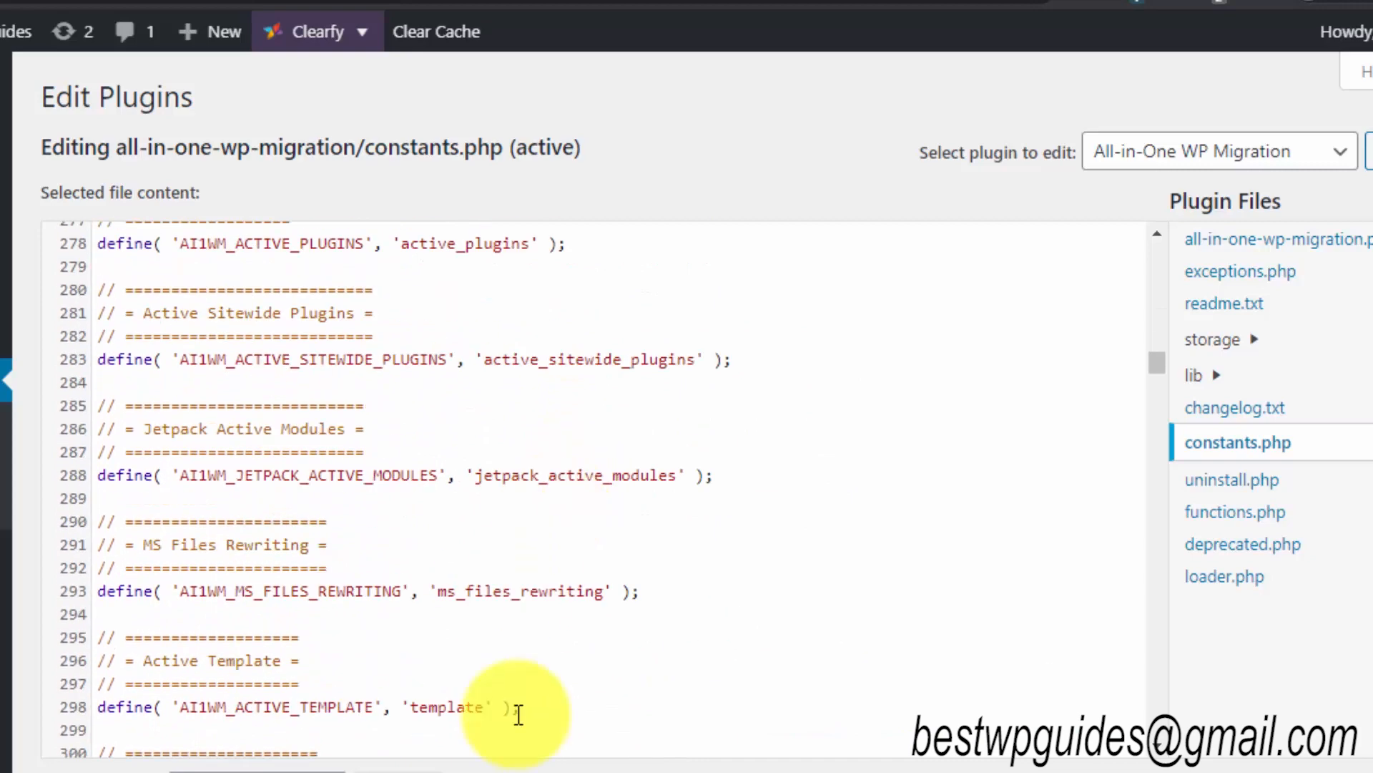
scroll("down", 3)
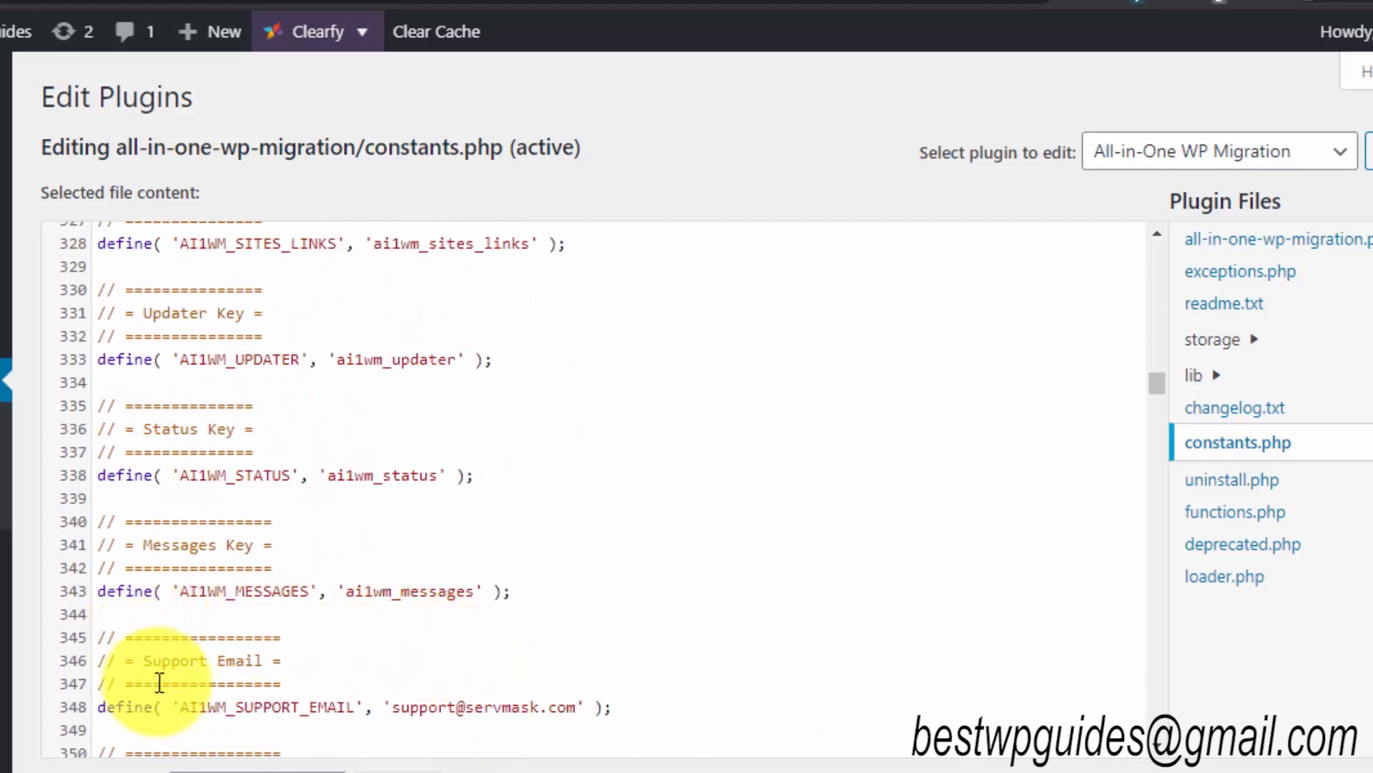
scroll("down", 3)
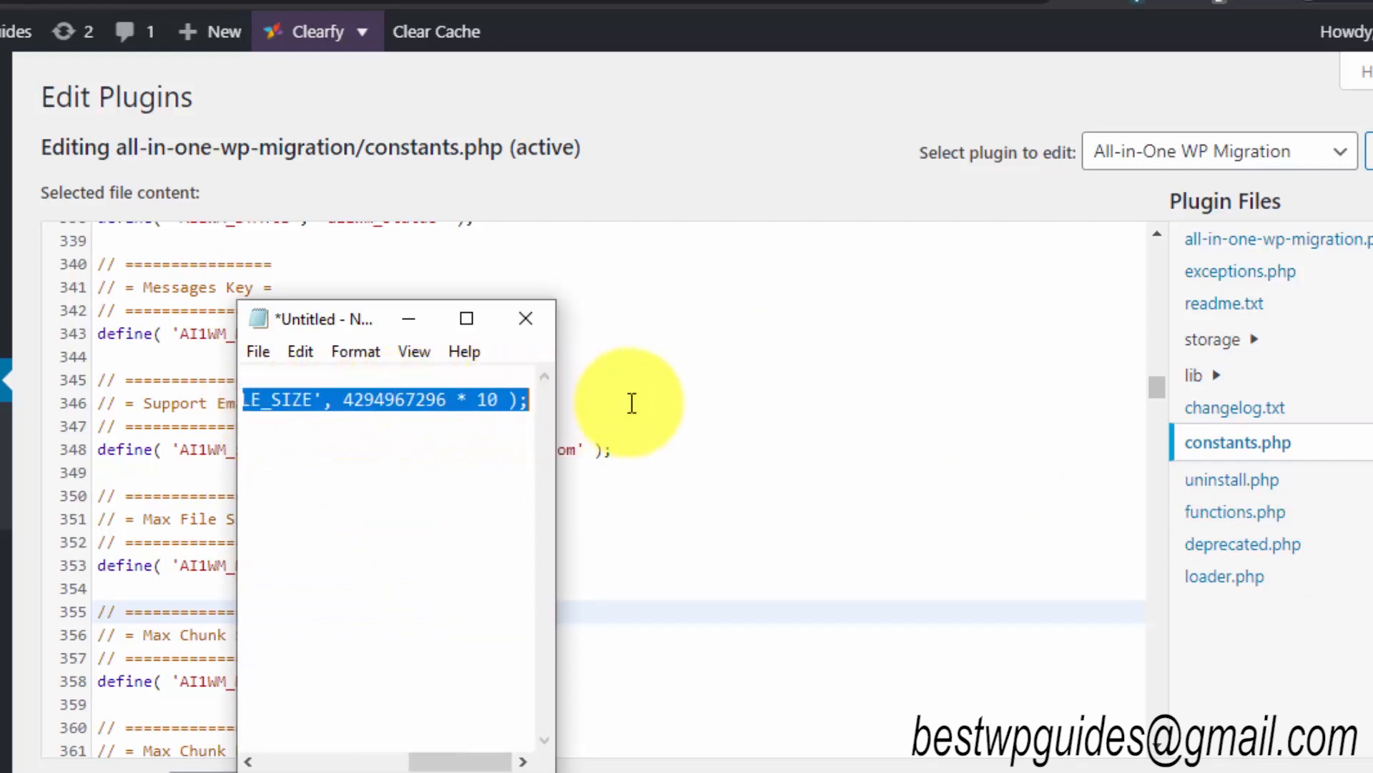
mouse_move(718, 188)
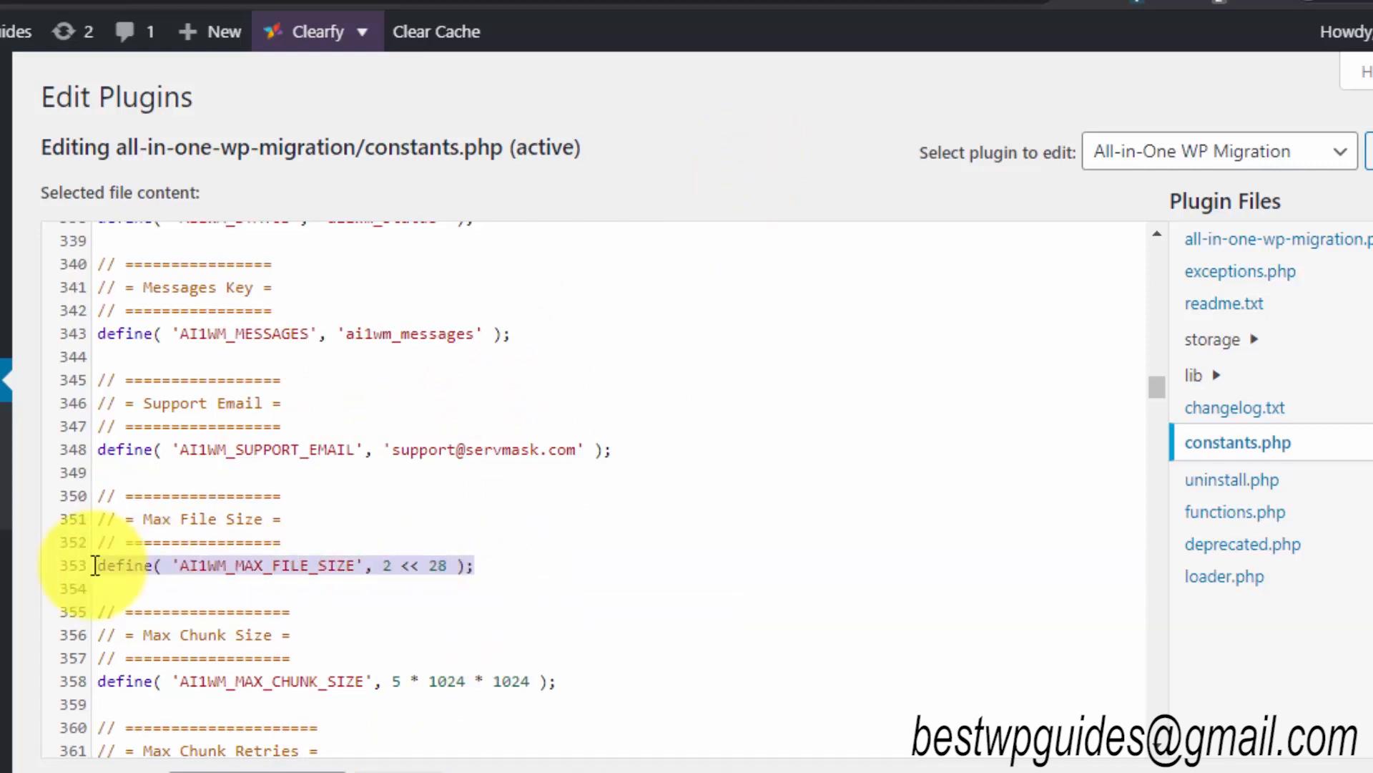
type("Replace this code define( 'AI1WM_MAX_FILE_SIZE', 4294967296 * 10 );")
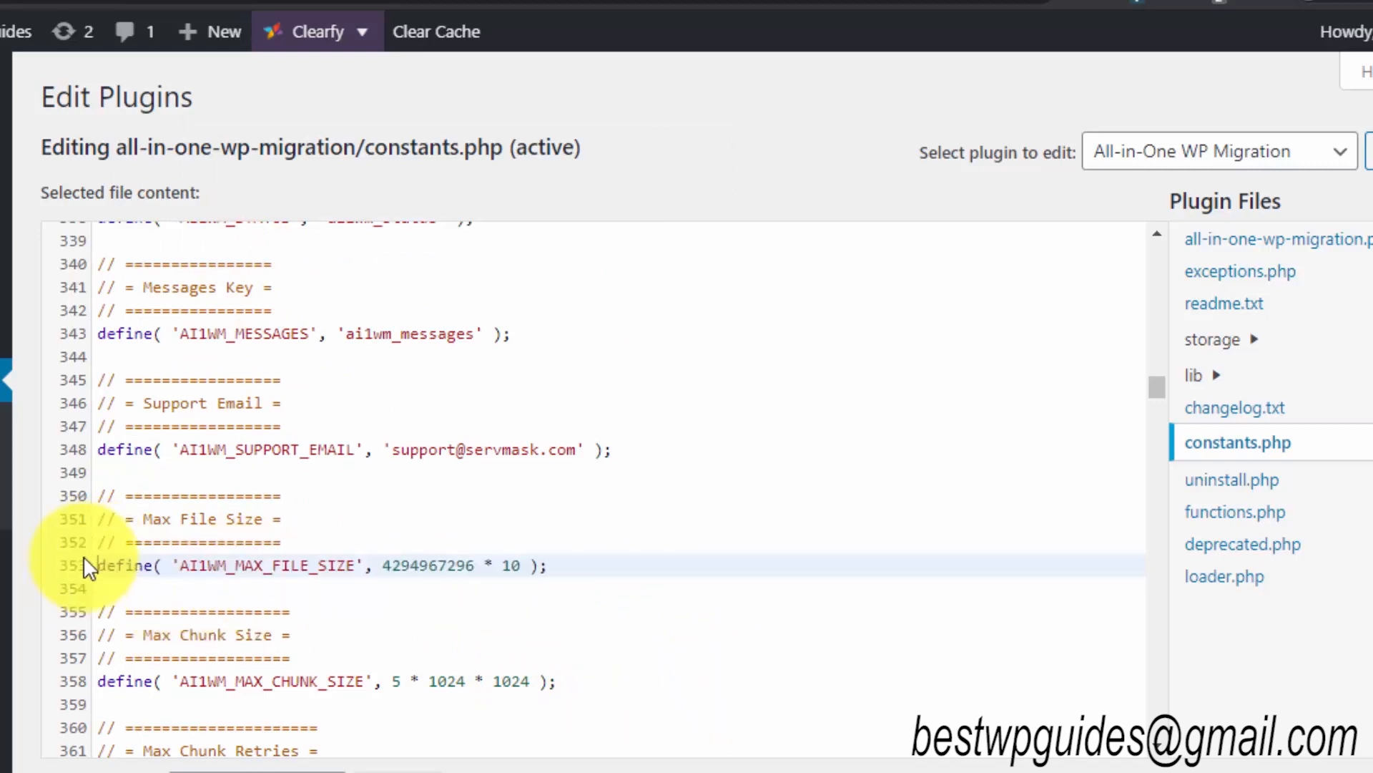
mouse_move(1244, 97)
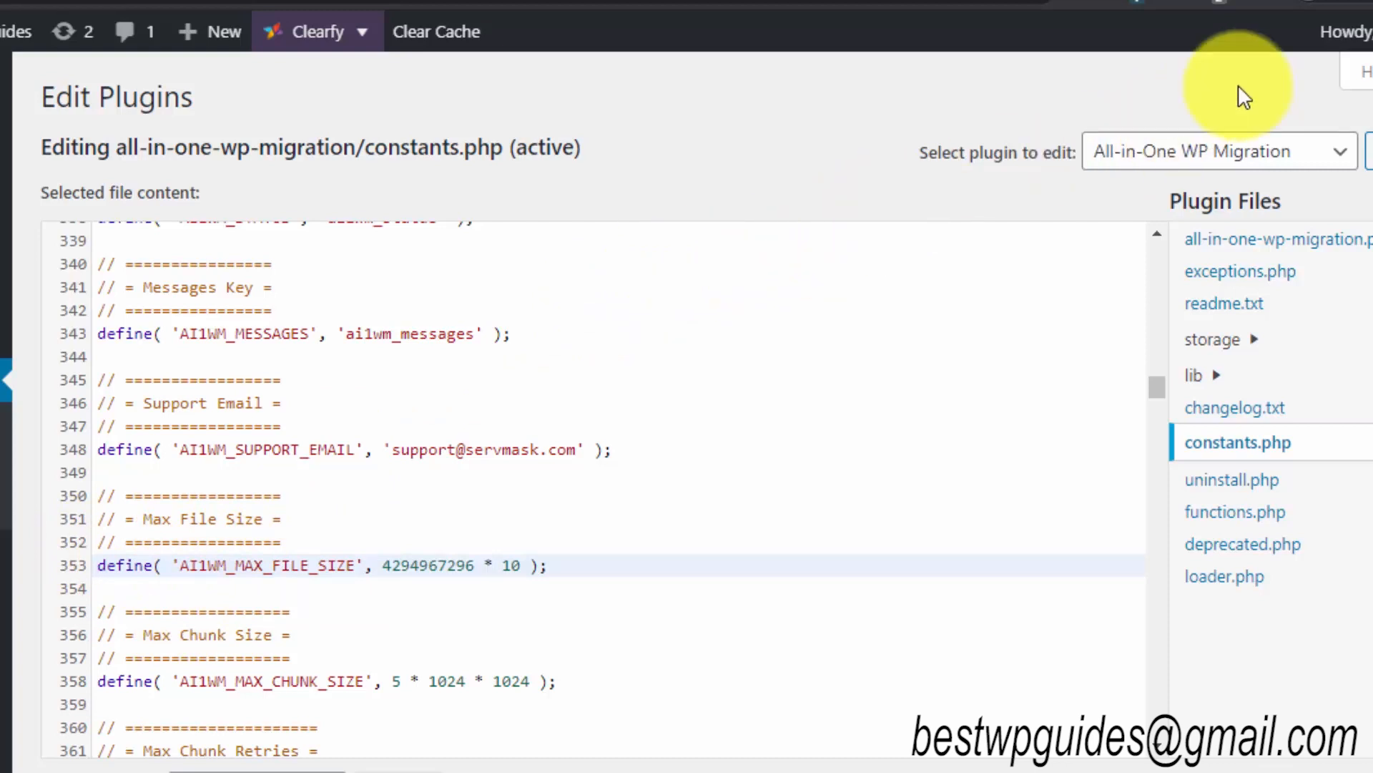
Step: Save constants.php with Update File so the Import page shows a 40 GB limit
scroll("down", 3)
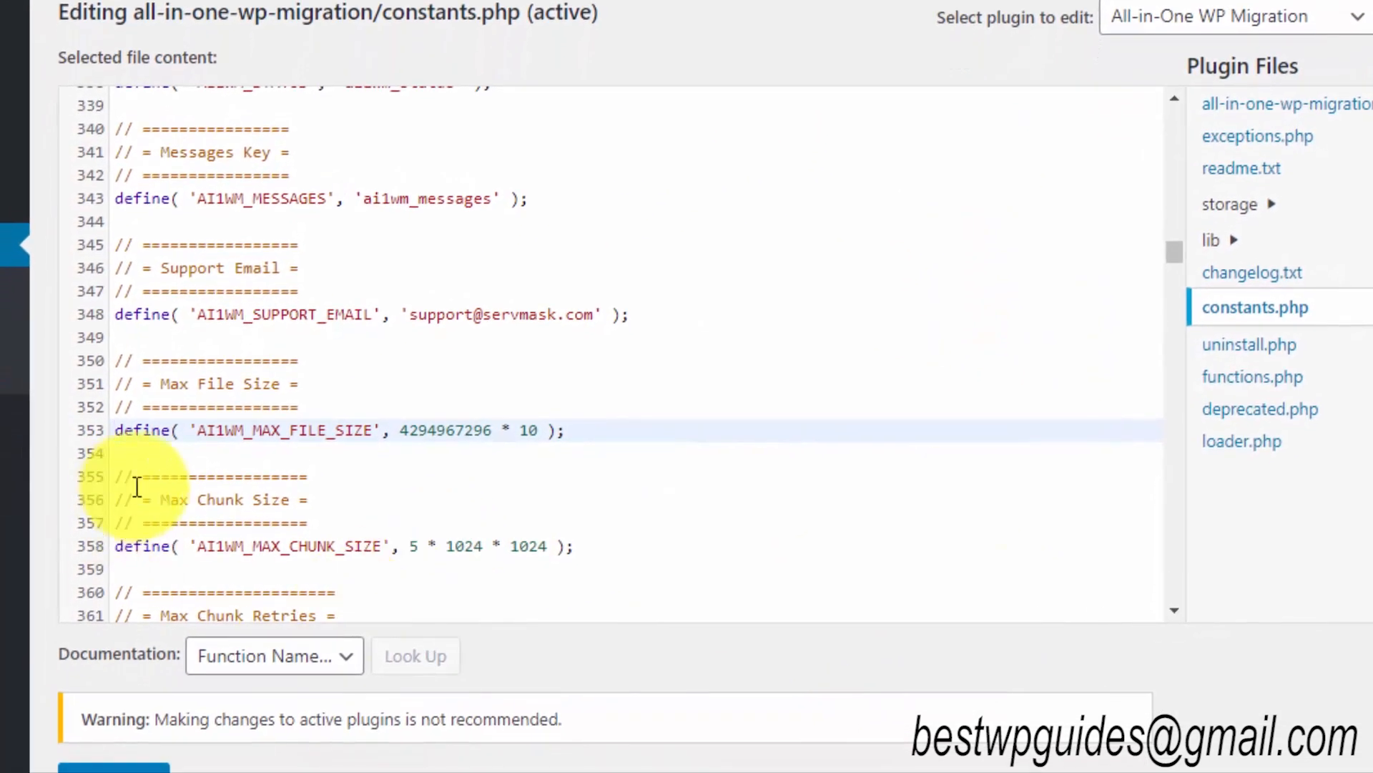
scroll("down", 3)
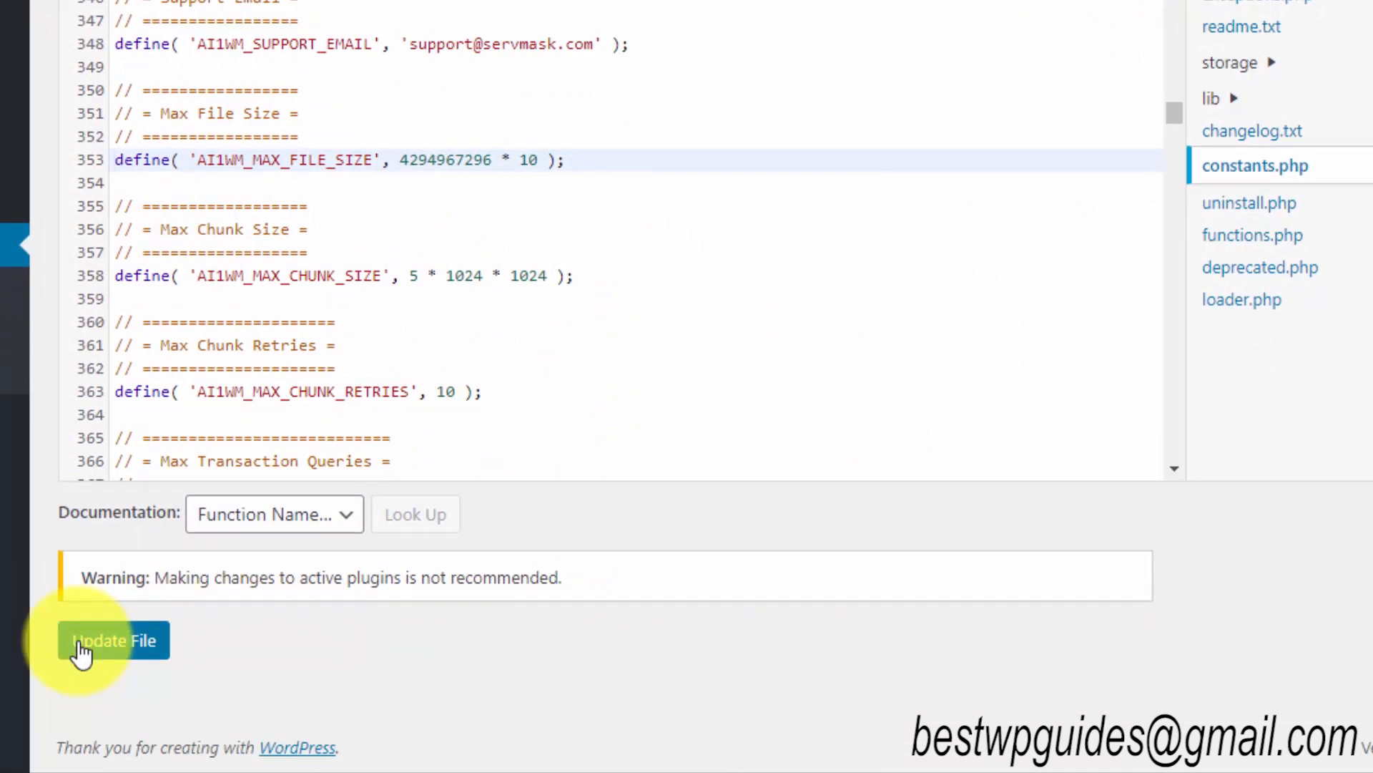
left_click(113, 639)
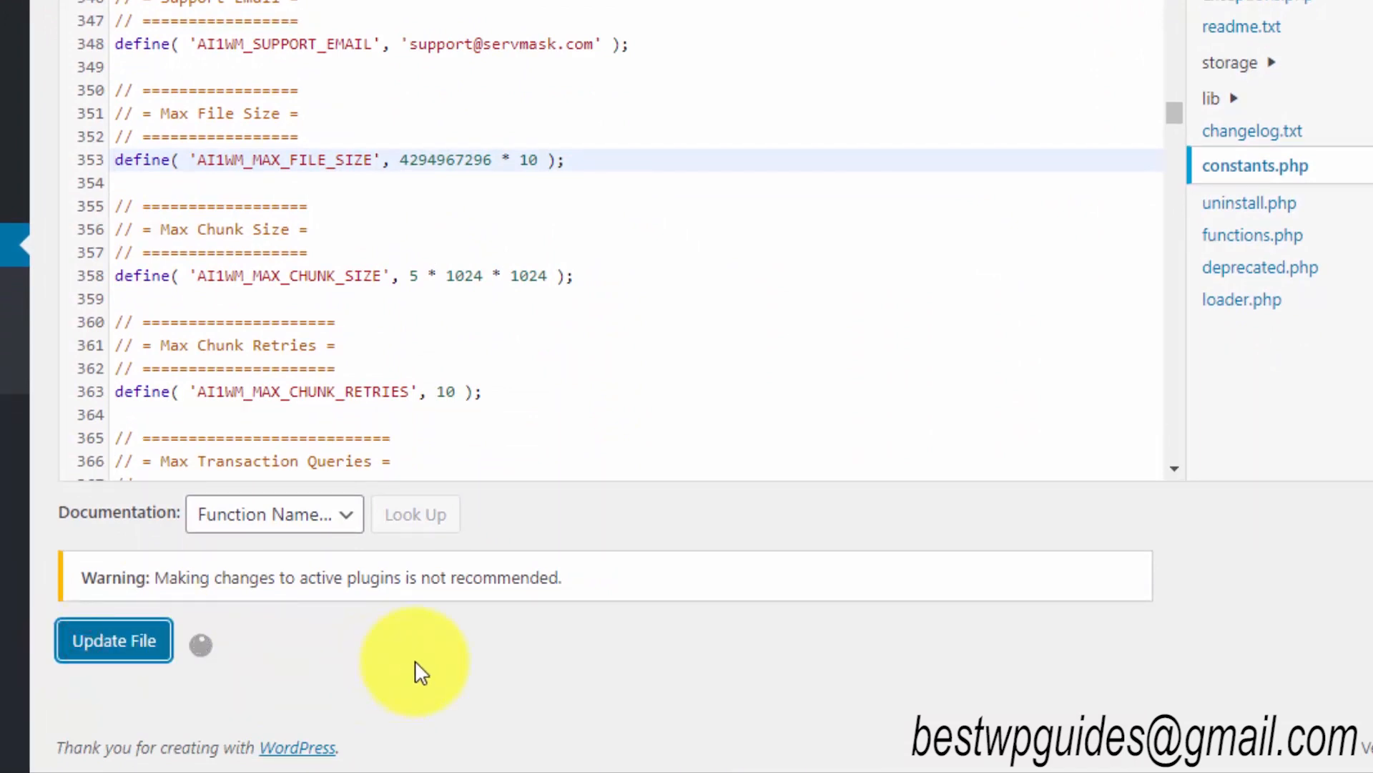
left_click(113, 640)
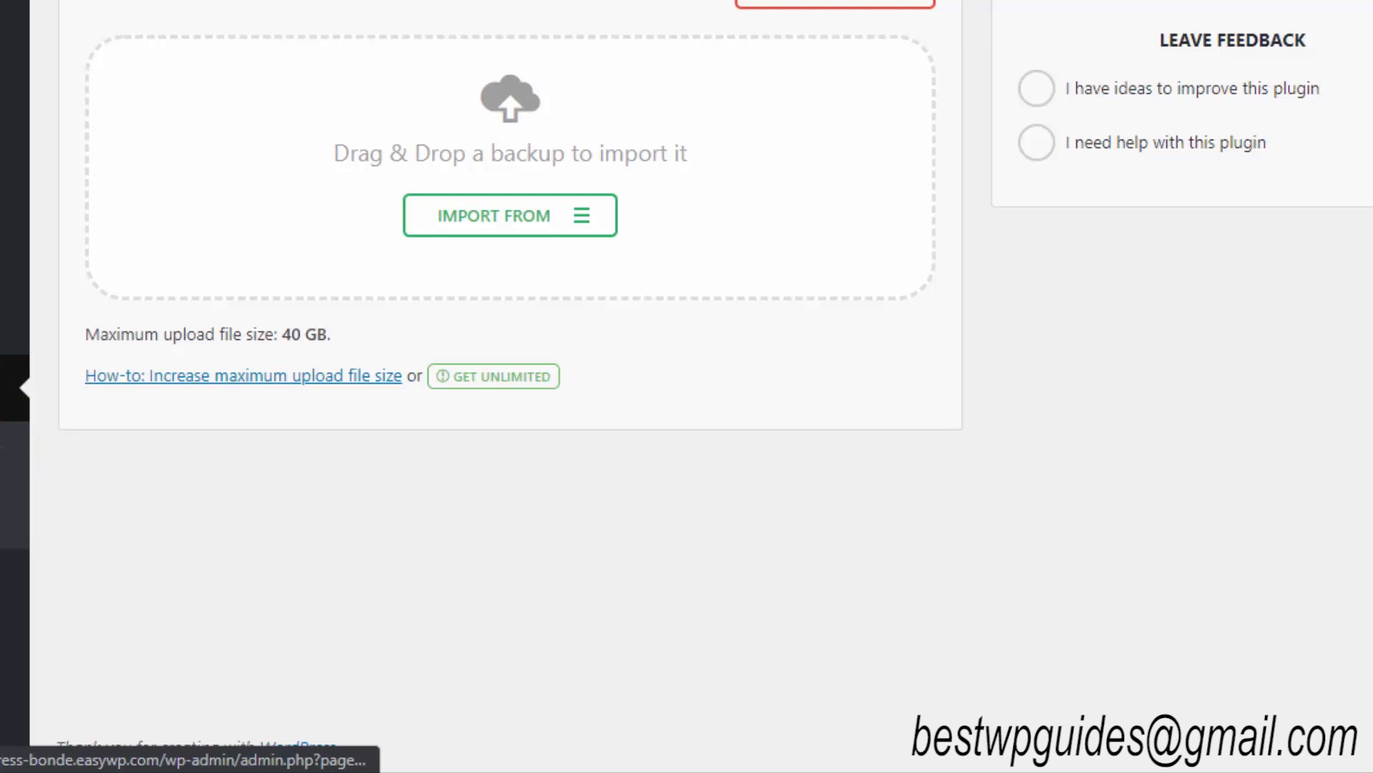
mouse_move(218, 341)
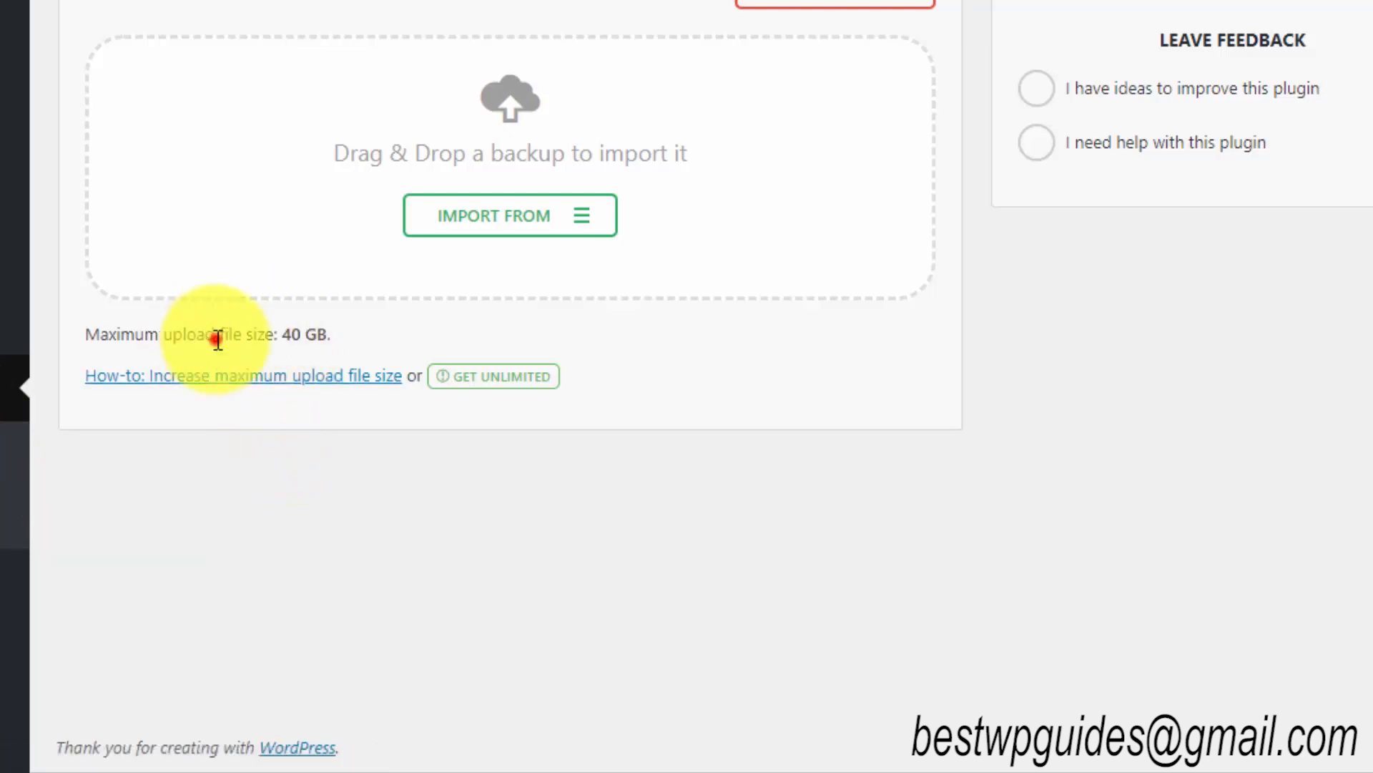
mouse_move(359, 346)
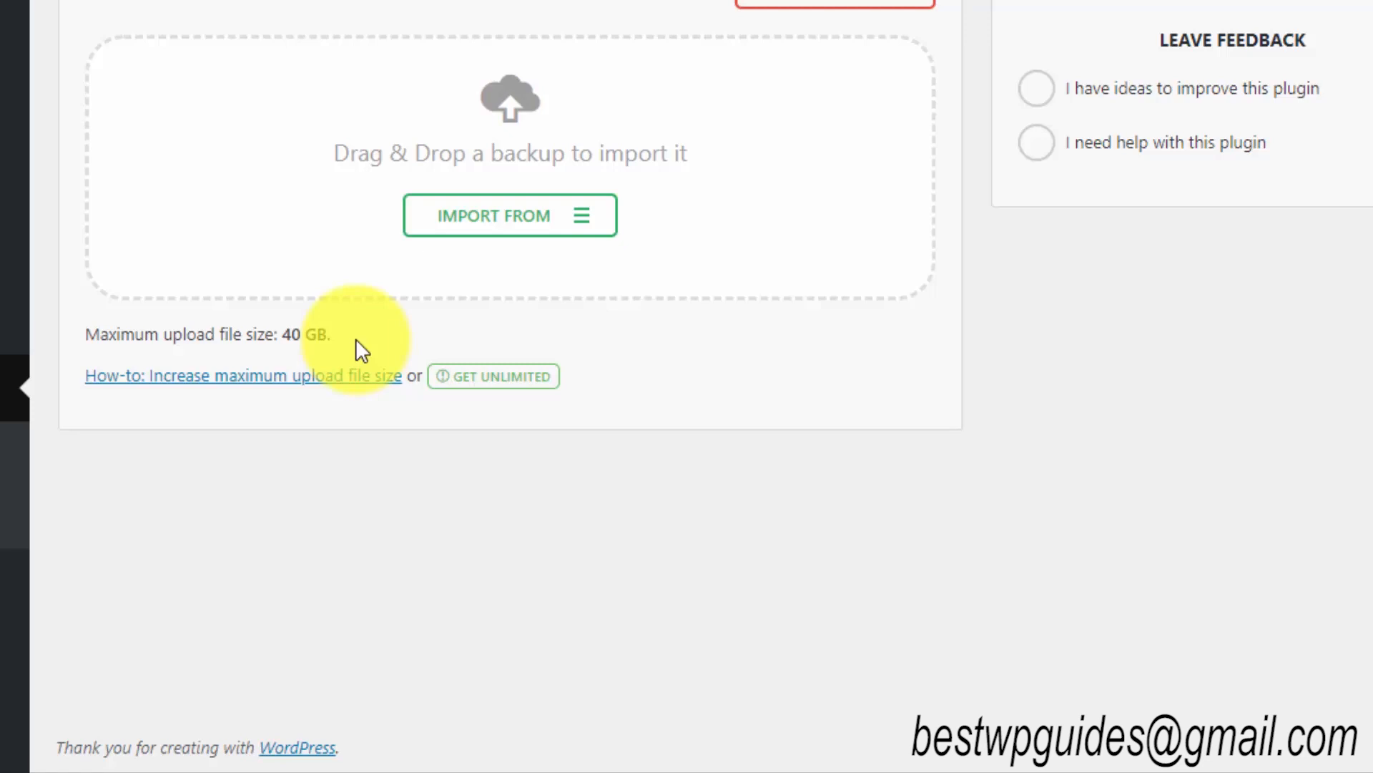
mouse_move(551, 342)
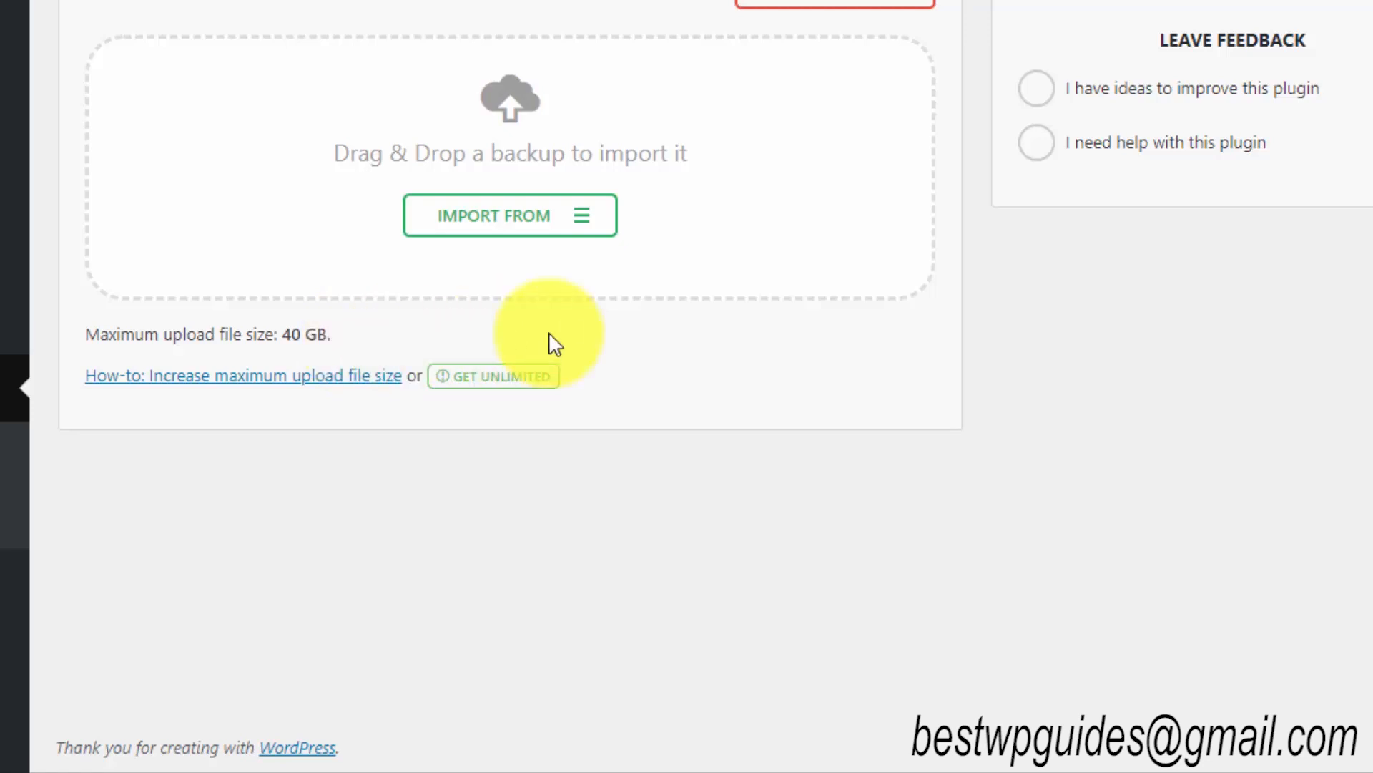